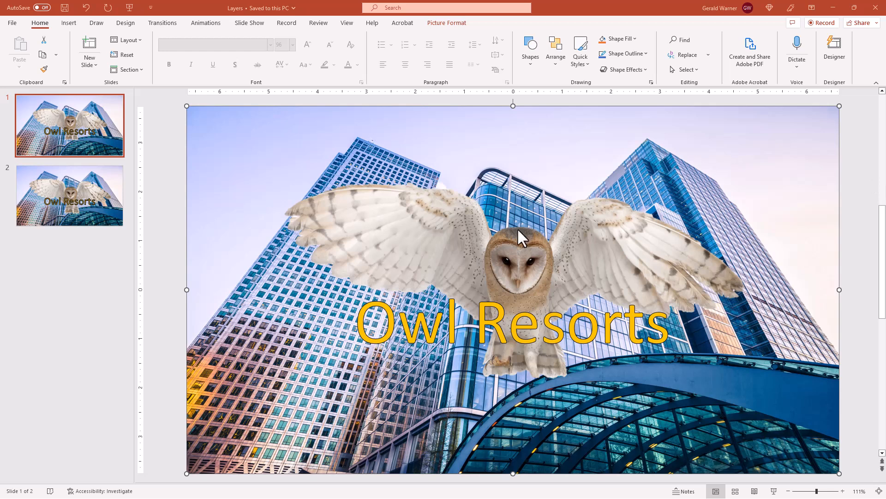
mouse_move(777, 146)
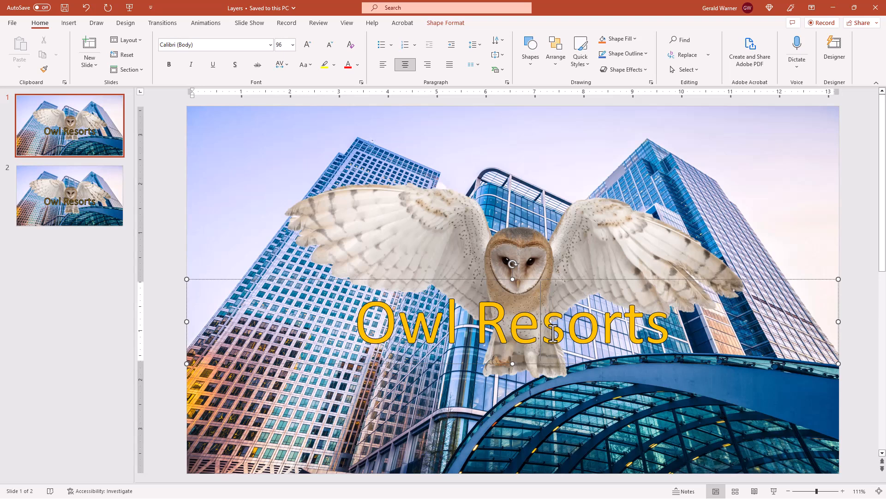
mouse_move(752, 229)
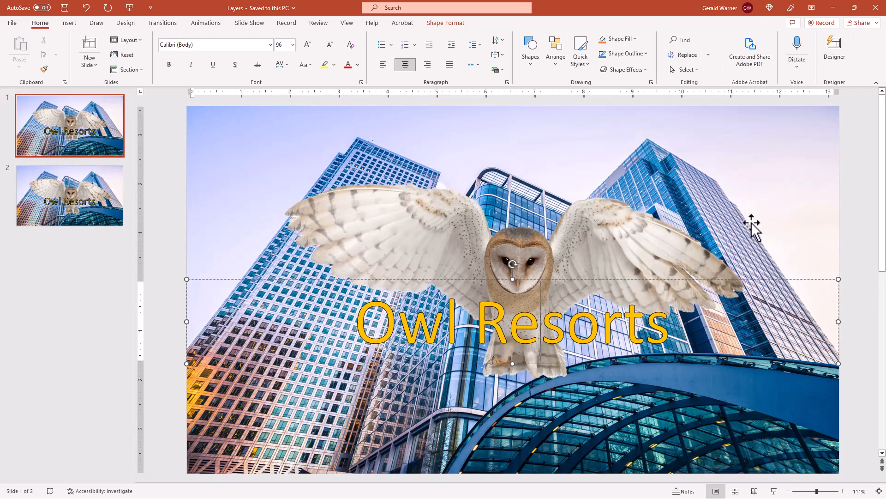
mouse_move(592, 254)
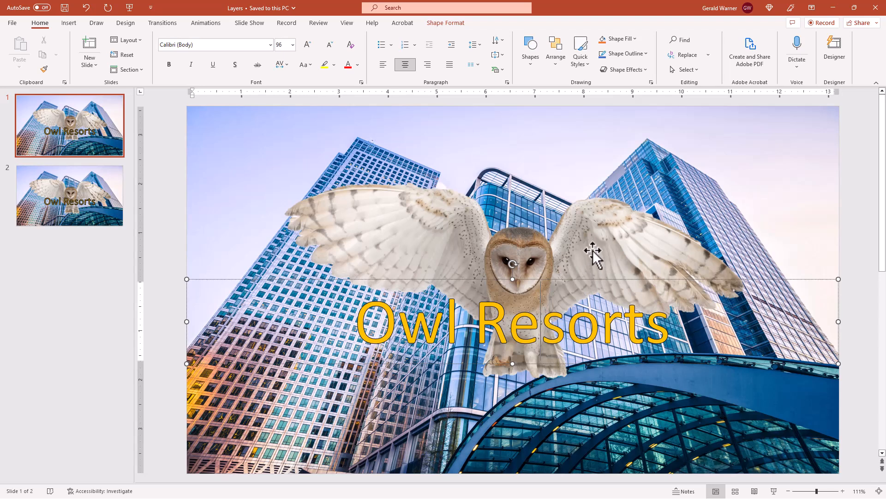
mouse_move(632, 346)
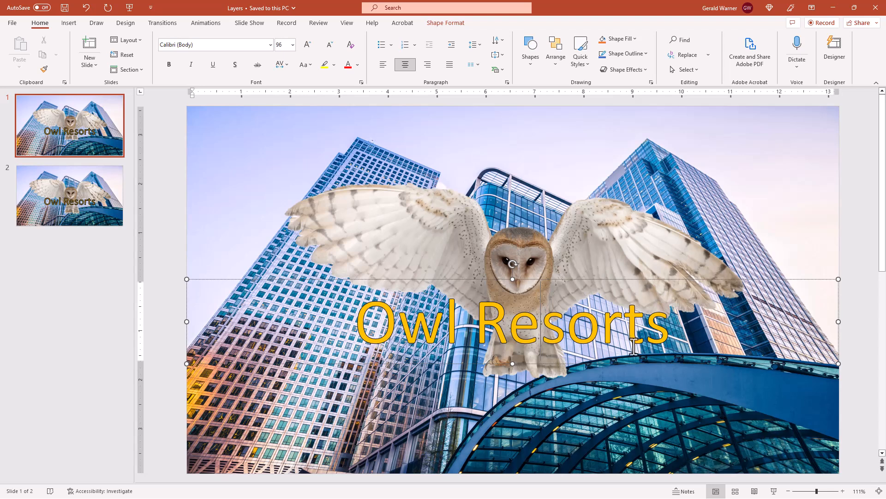
mouse_move(629, 265)
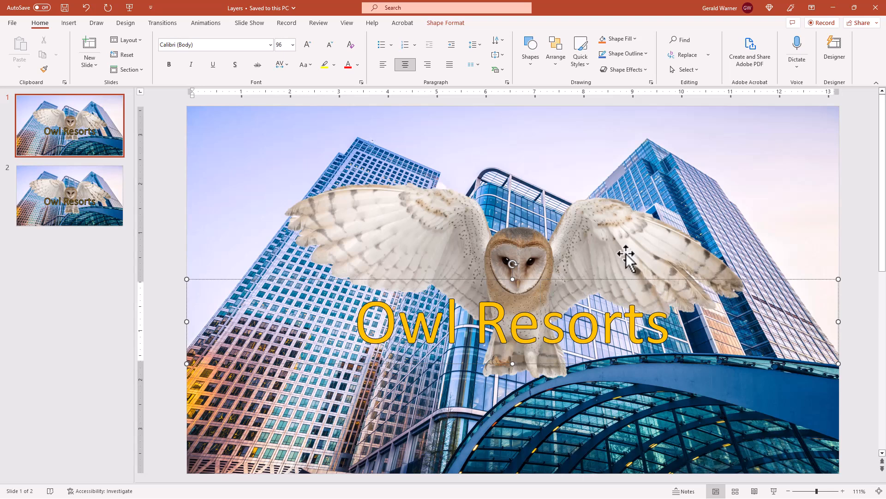
mouse_move(628, 254)
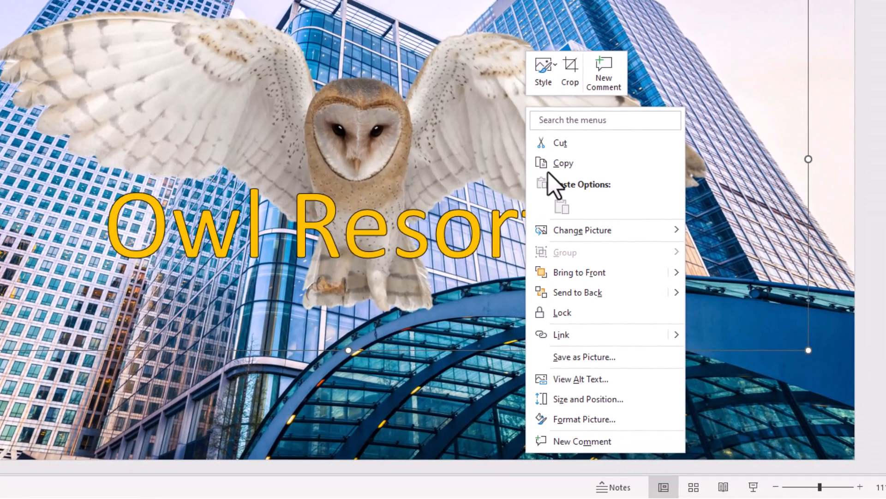
mouse_move(638, 294)
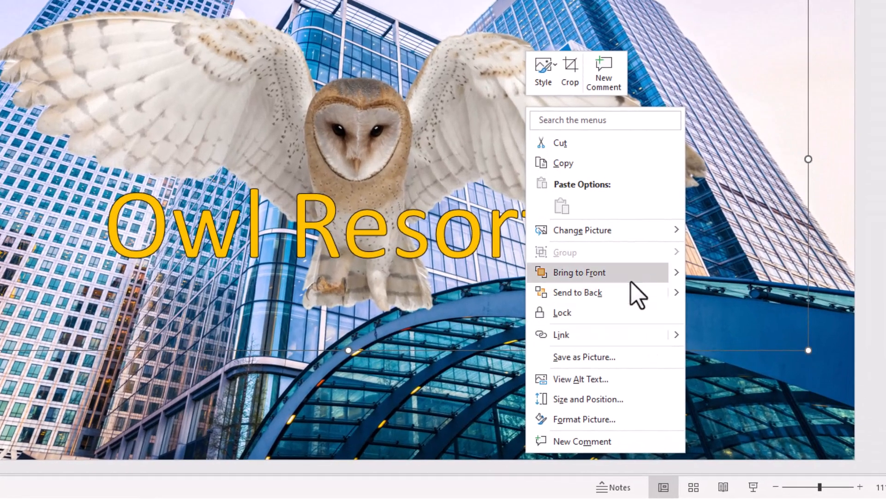
mouse_move(675, 285)
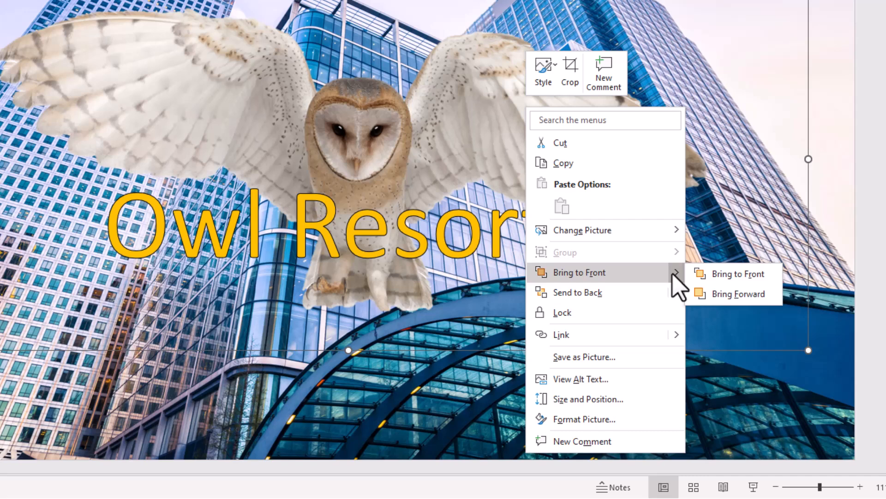
mouse_move(662, 292)
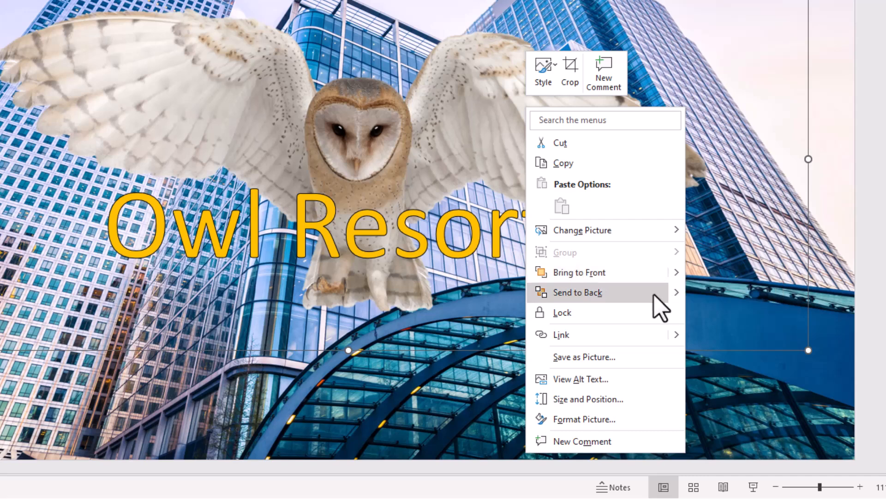
mouse_move(672, 308)
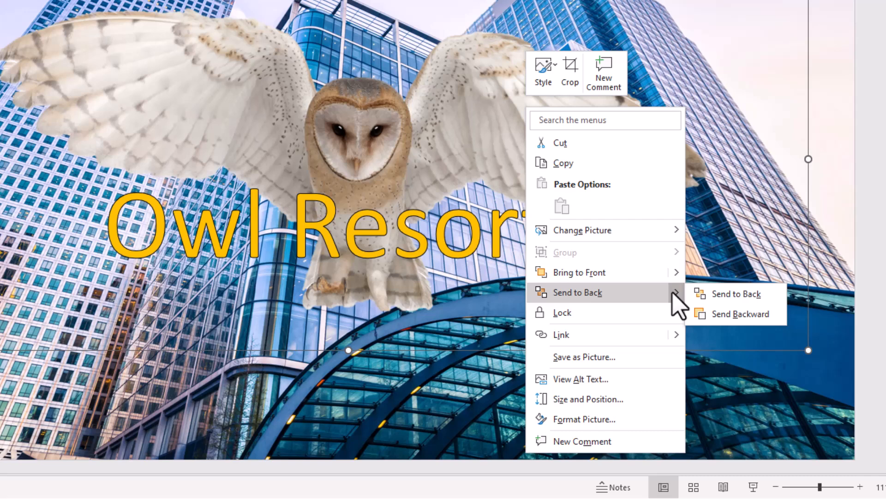
Step: Send the owl picture to the back so the building photo hides it
click(735, 293)
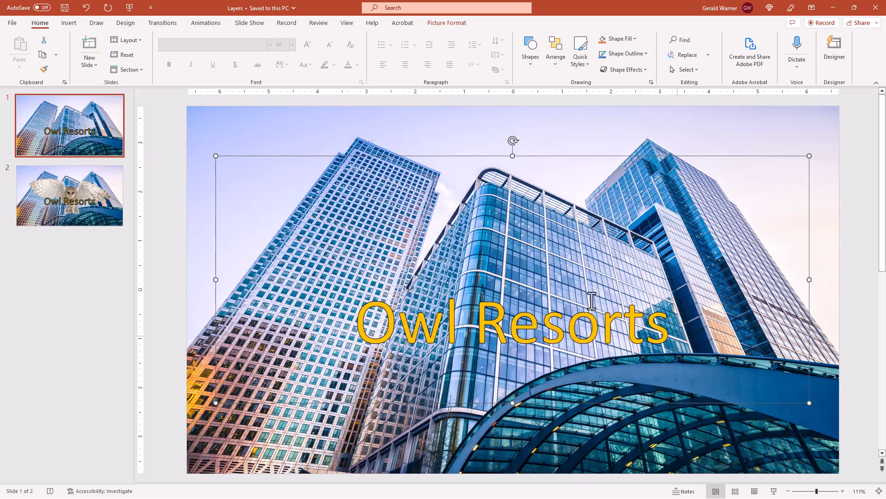
Step: Select the Owl Resorts text box and open its shortcut menu to send it back
click(512, 322)
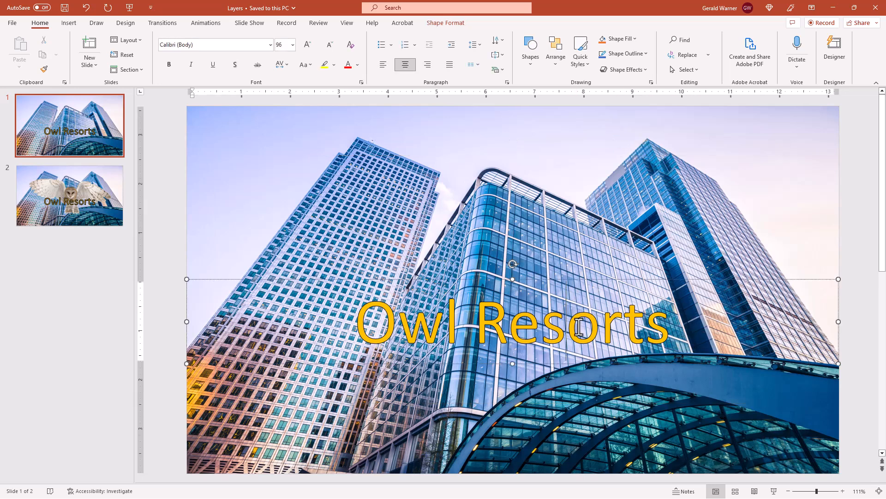
mouse_move(771, 286)
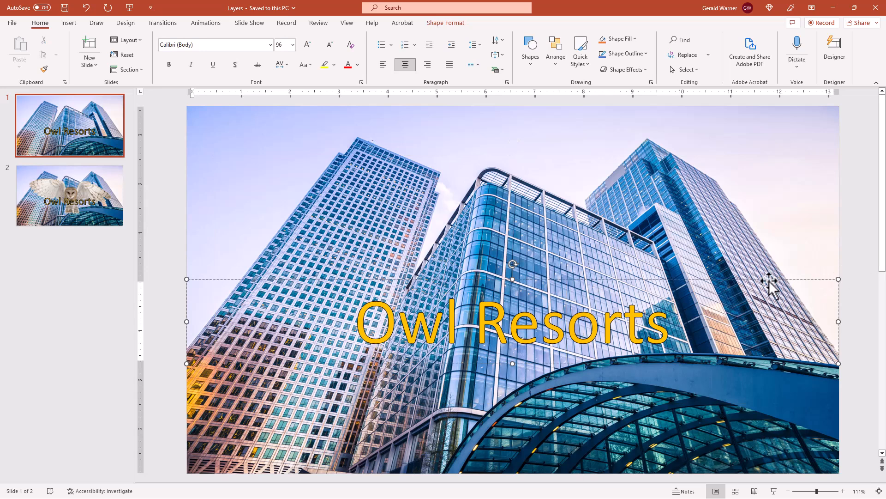
mouse_move(618, 324)
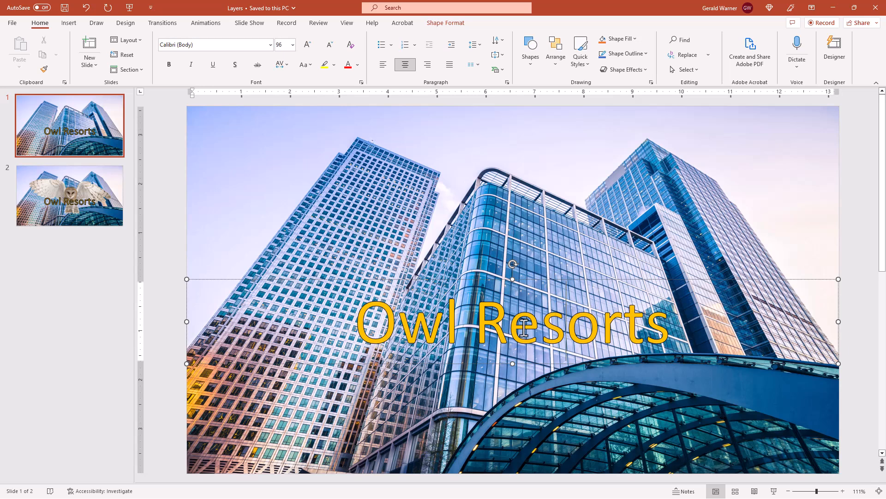
mouse_move(701, 300)
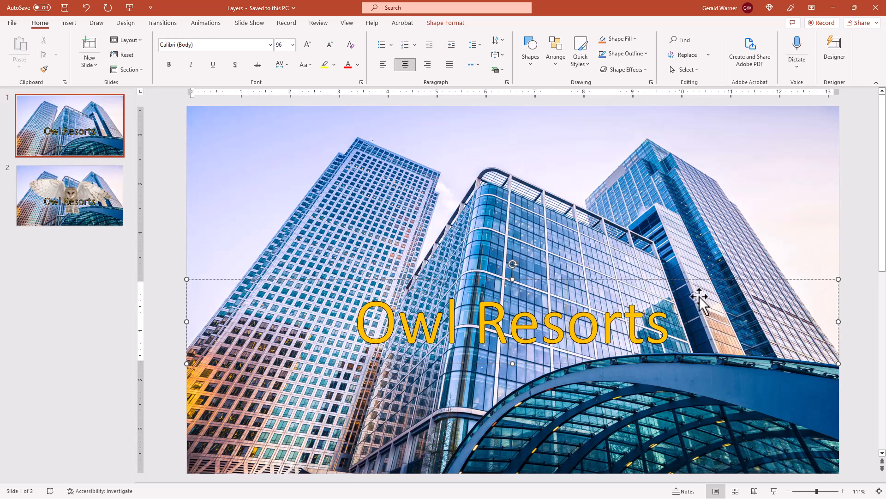
mouse_move(430, 288)
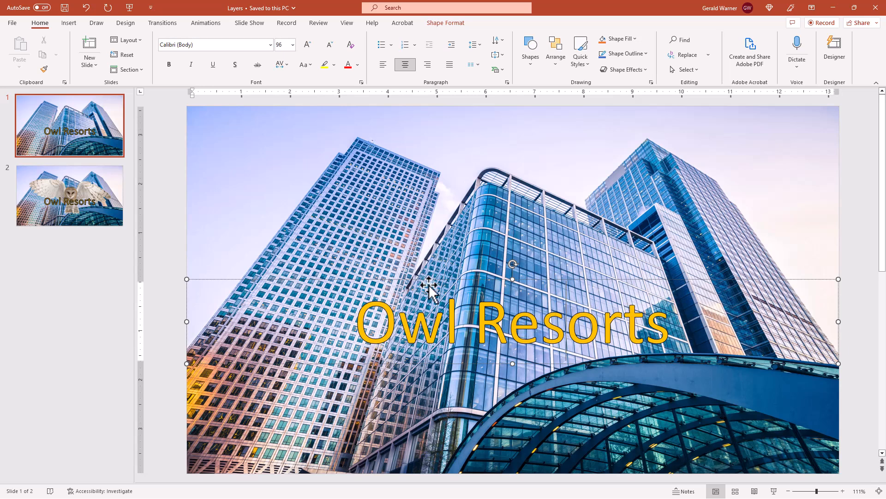
mouse_move(587, 325)
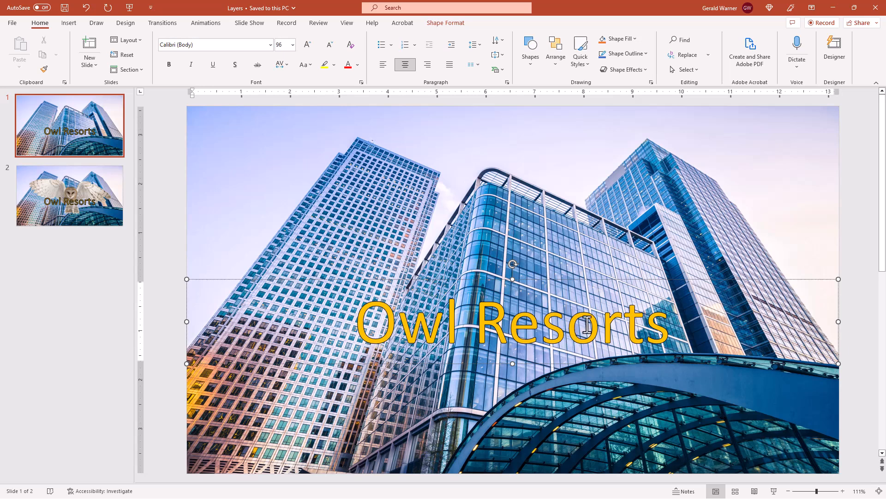
right_click(588, 324)
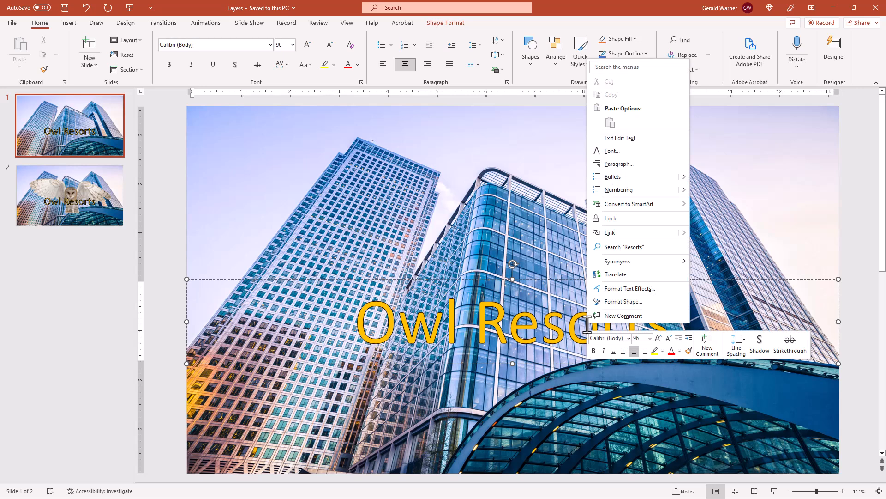
mouse_move(627, 288)
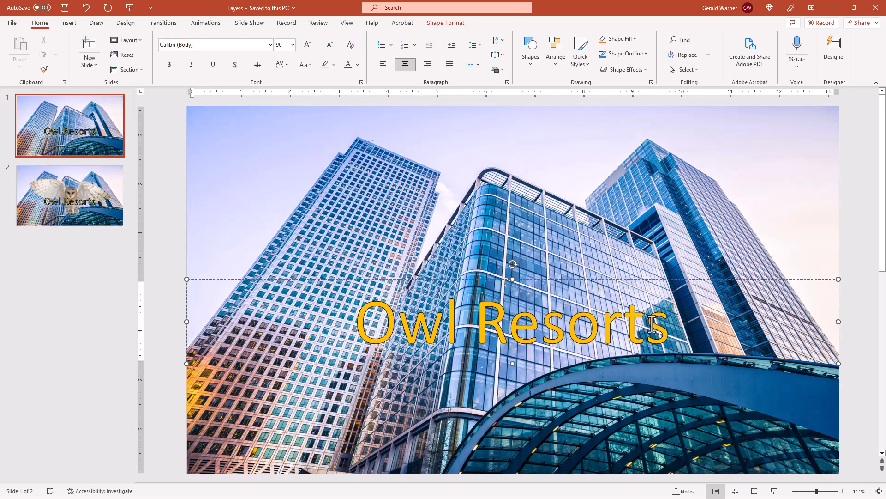
mouse_move(757, 313)
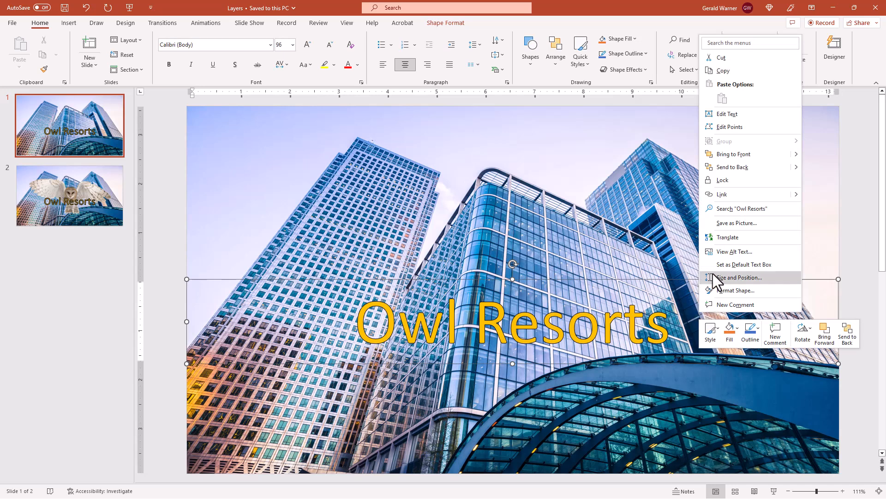
mouse_move(734, 153)
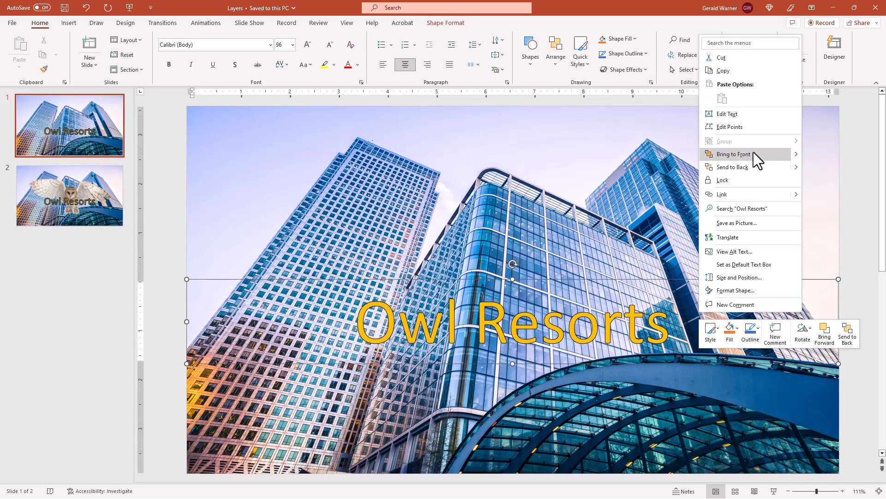
mouse_move(746, 167)
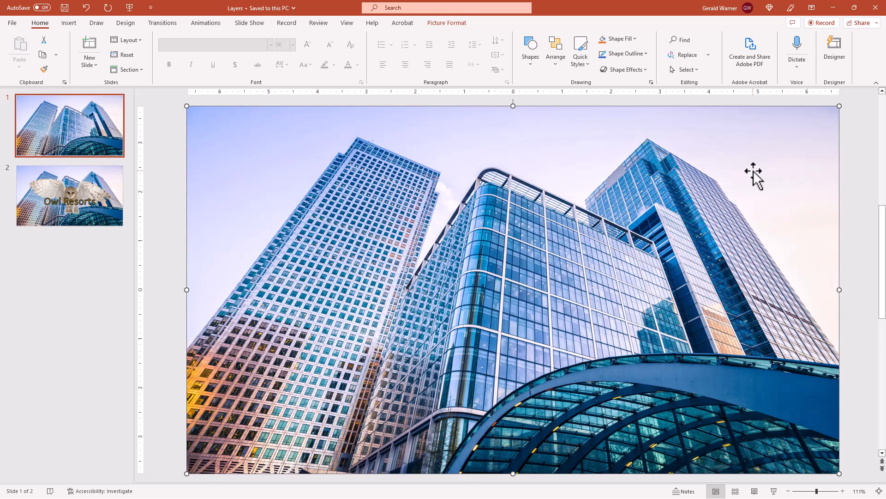
mouse_move(592, 187)
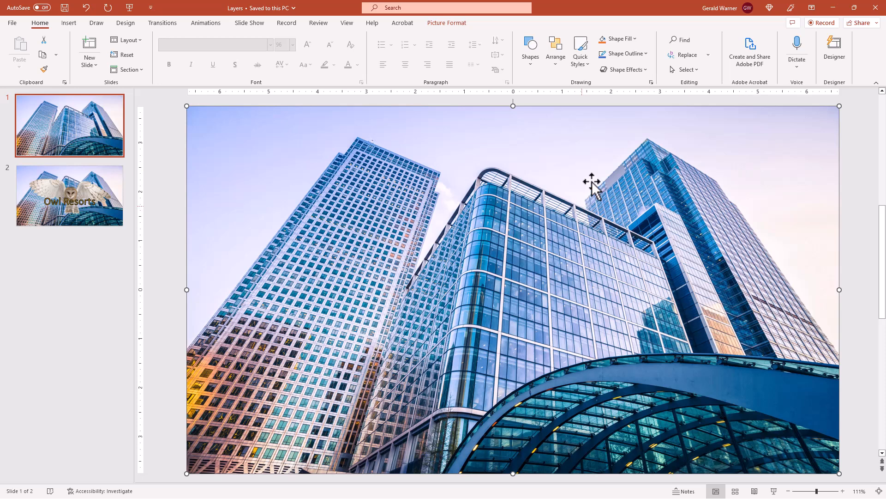
mouse_move(560, 147)
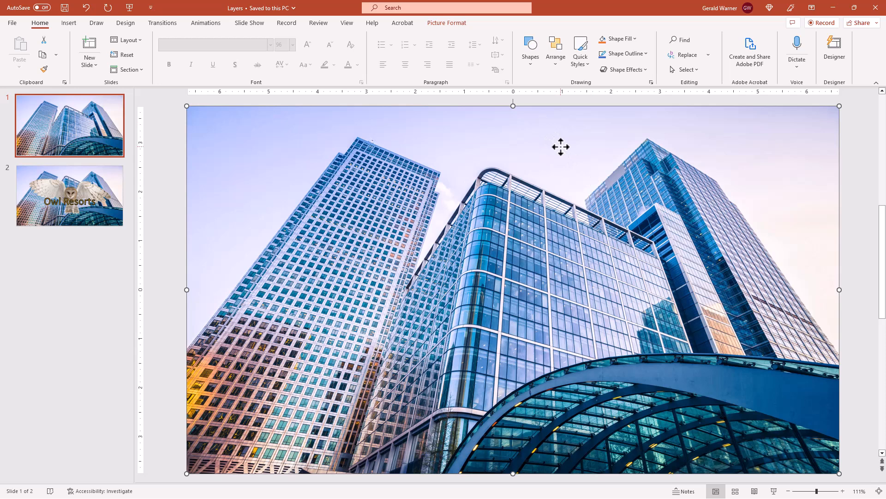
Step: Send the building photo to the back, then move the owl one layer behind the text
right_click(560, 147)
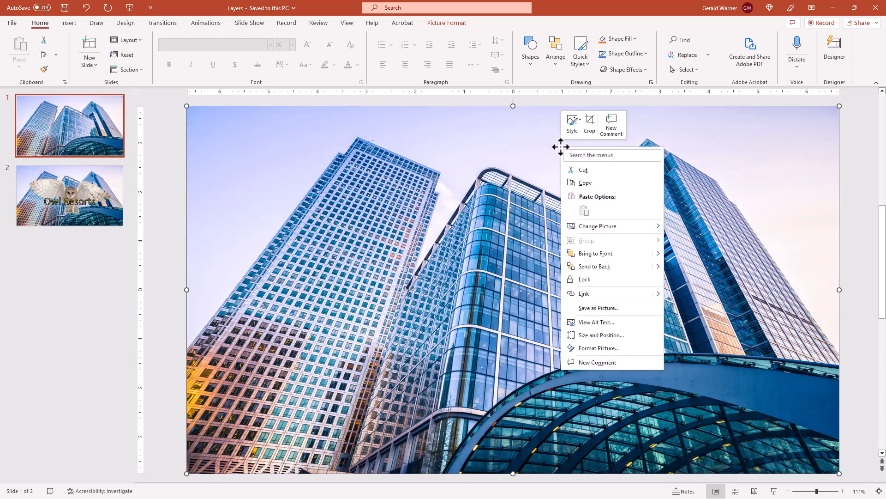
mouse_move(608, 266)
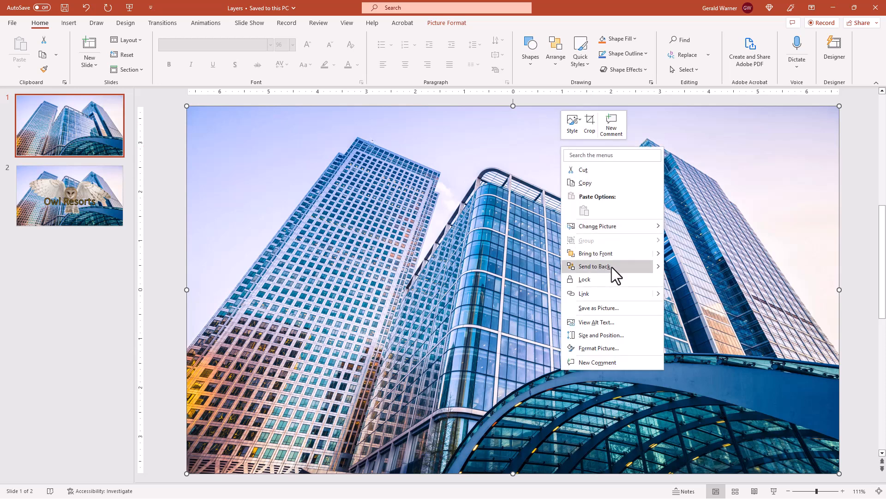
click(595, 253)
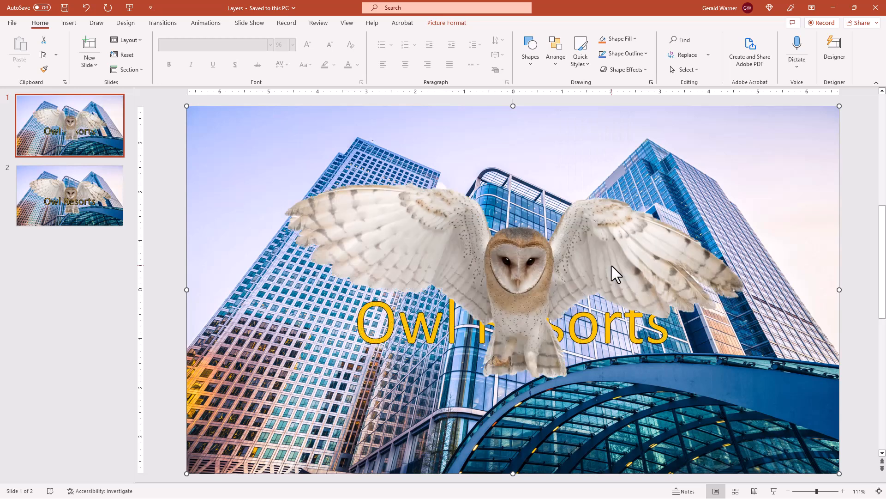
mouse_move(808, 313)
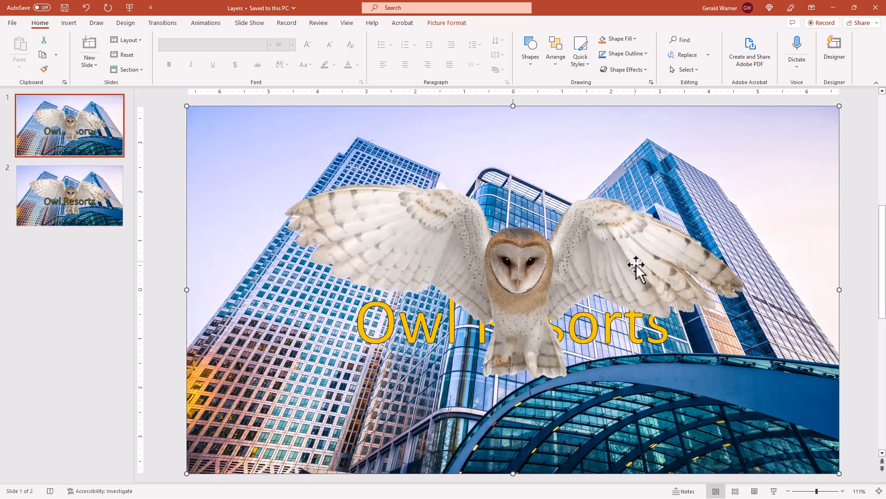
click(626, 254)
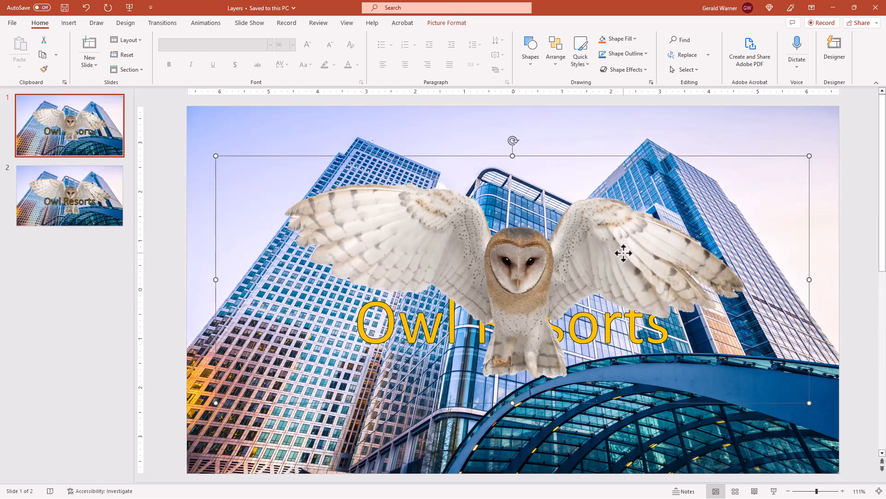
right_click(622, 253)
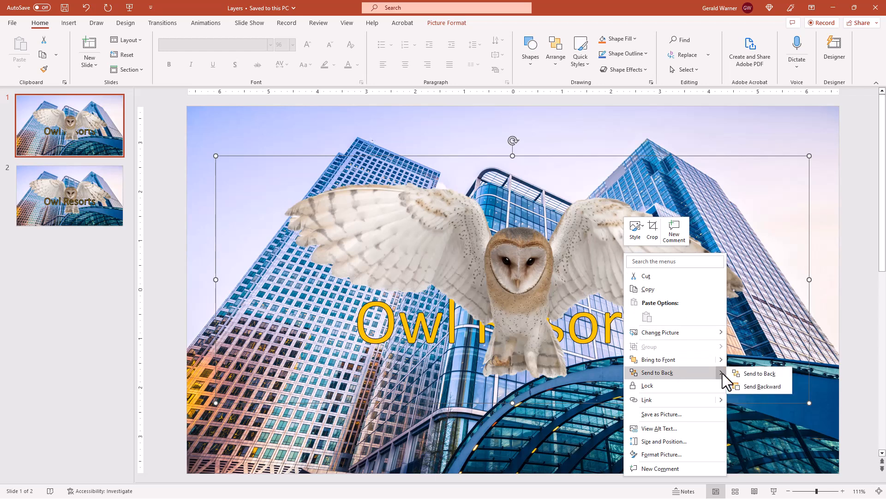
click(761, 373)
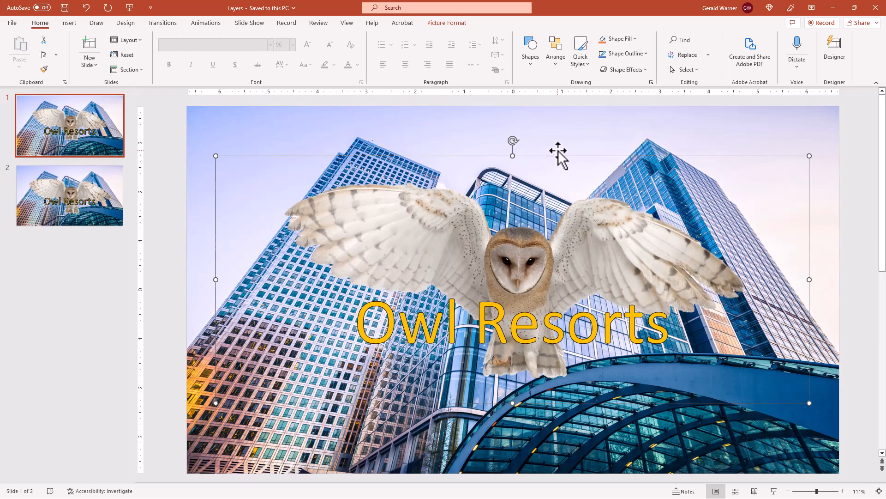
mouse_move(633, 153)
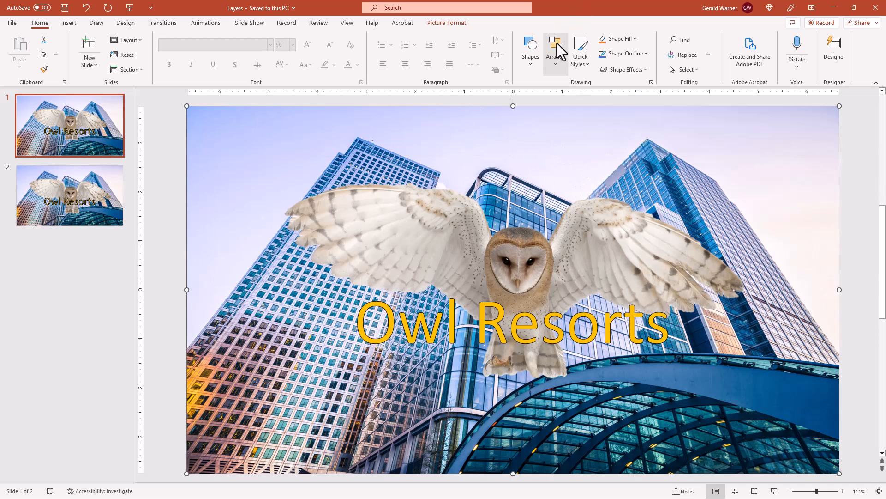
mouse_move(37, 31)
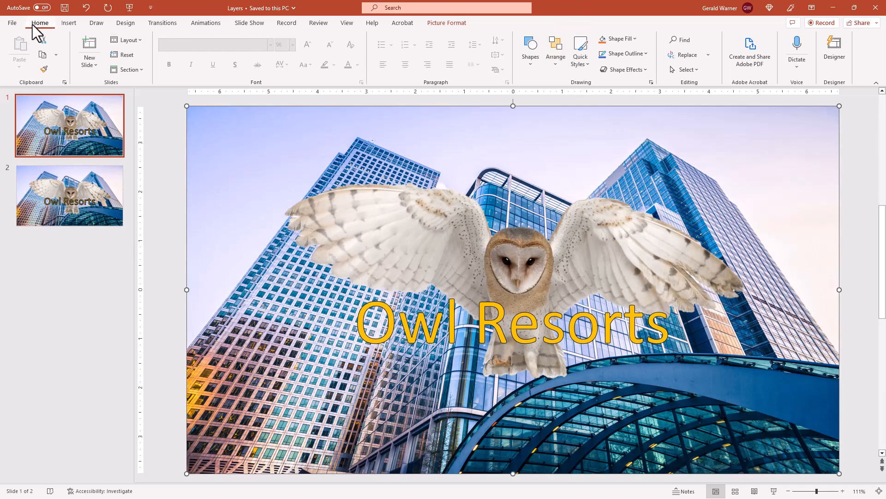
mouse_move(555, 50)
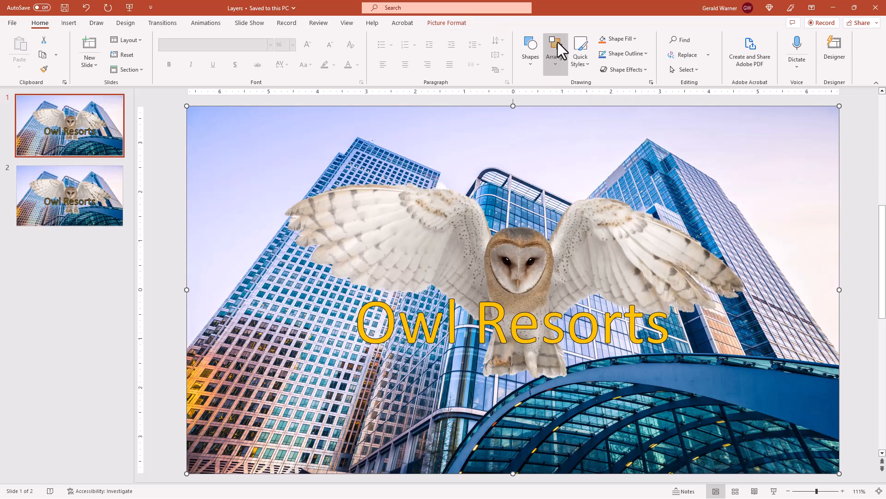
click(555, 50)
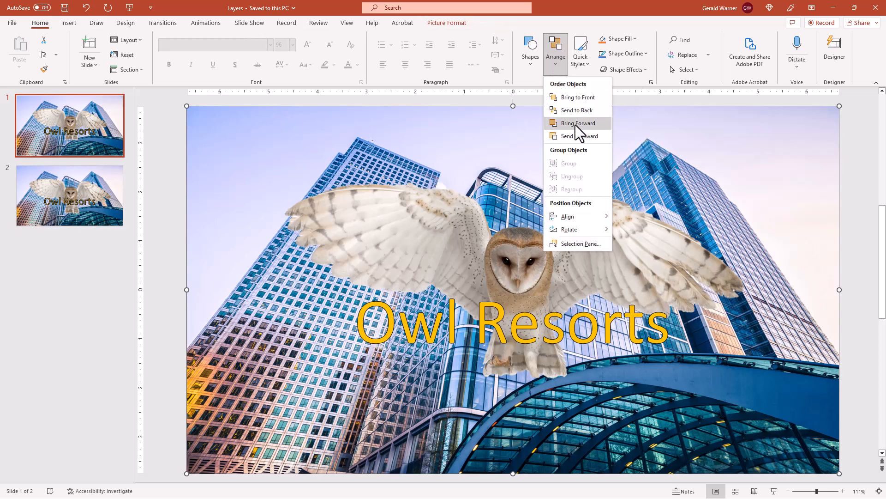
mouse_move(578, 136)
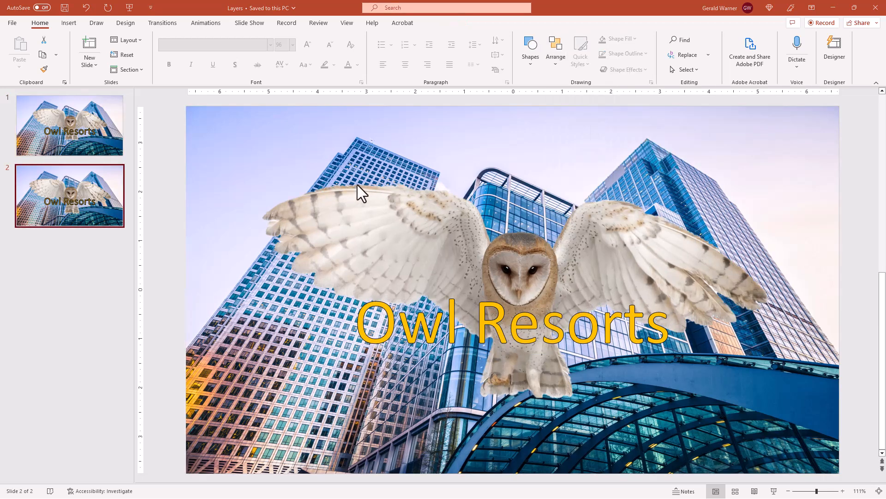
mouse_move(110, 202)
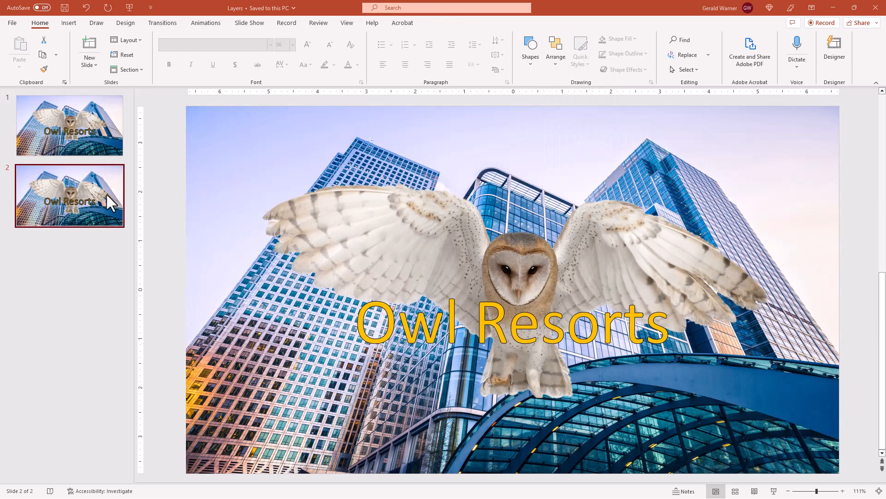
mouse_move(221, 216)
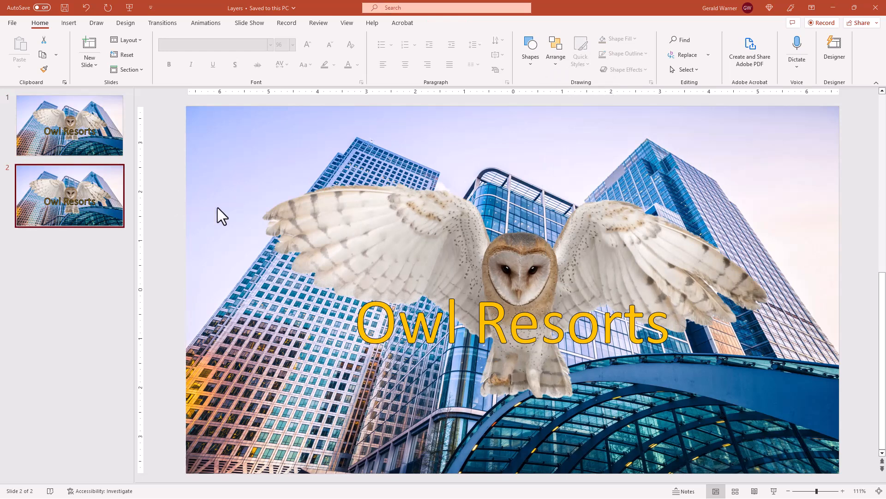
mouse_move(359, 235)
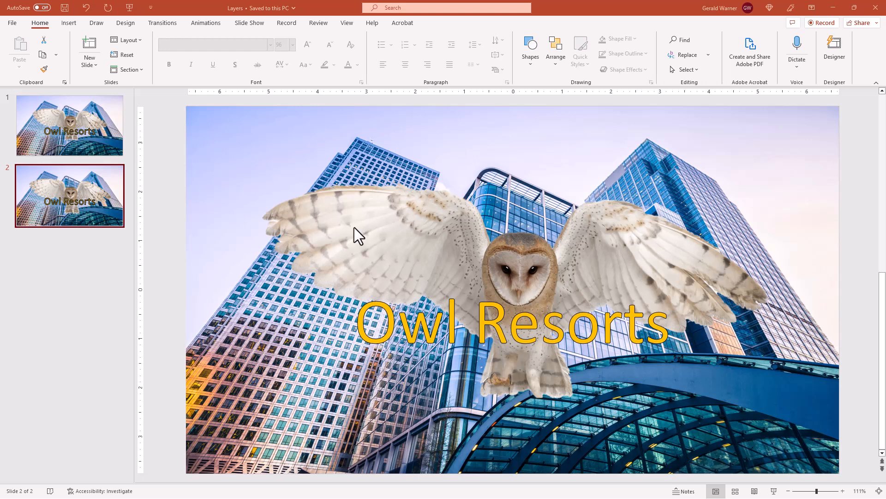
mouse_move(227, 124)
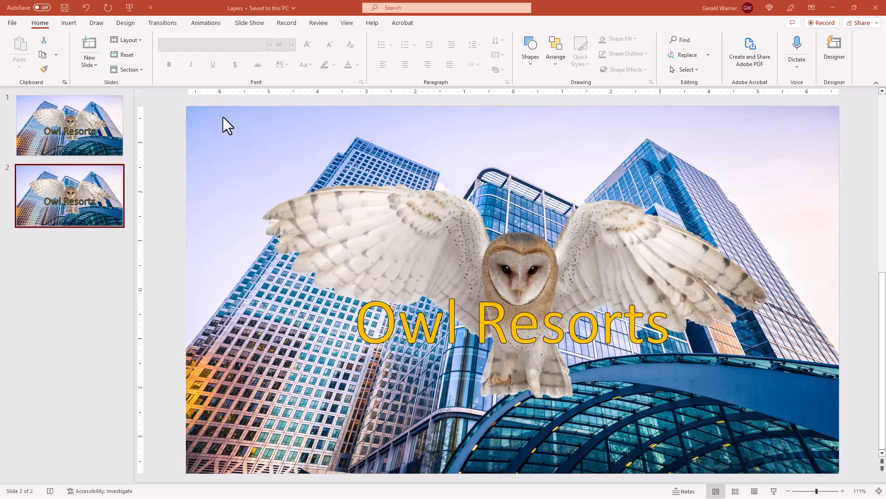
mouse_move(234, 48)
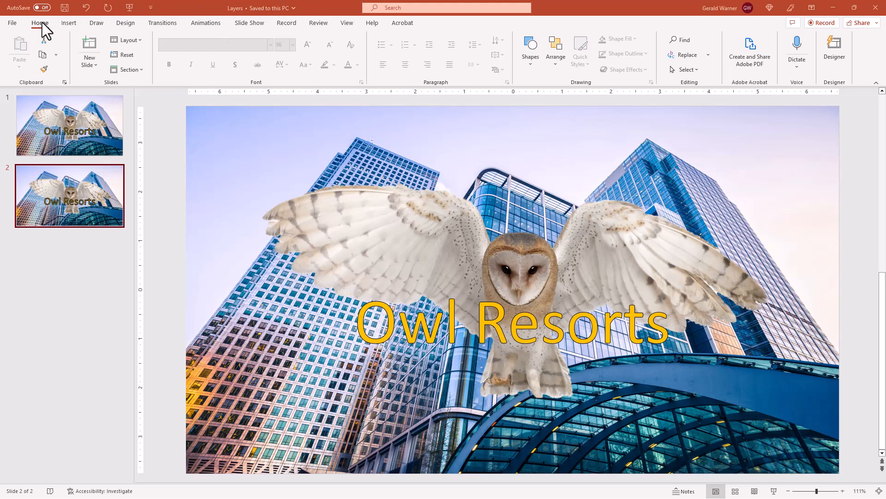
mouse_move(696, 78)
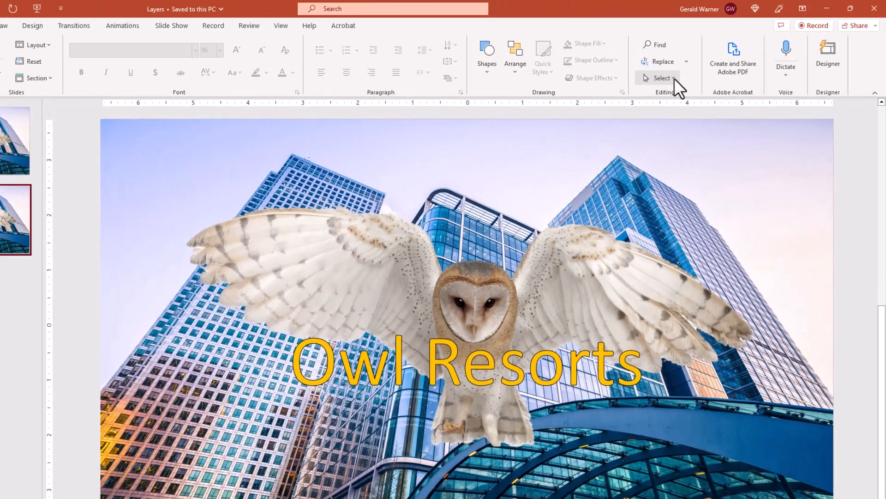
Step: Open the Selection Pane from Home > Select, listing Text, Picture 1 and Picture 2
click(660, 78)
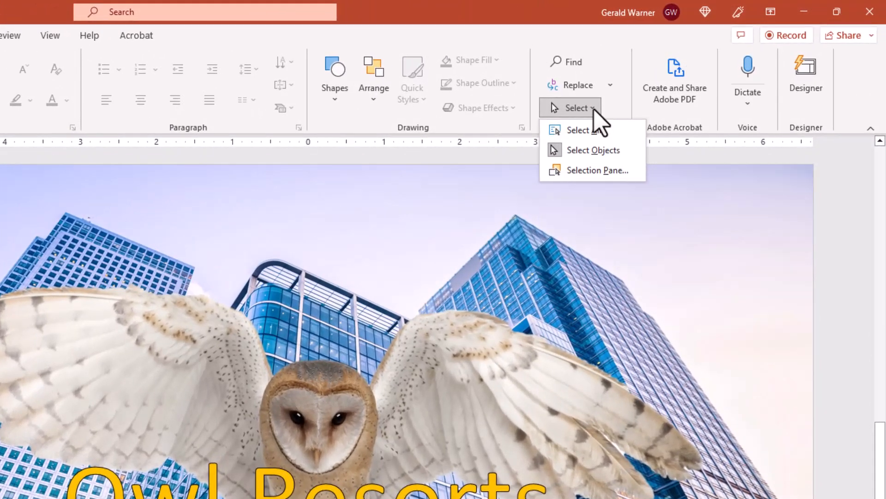
mouse_move(596, 161)
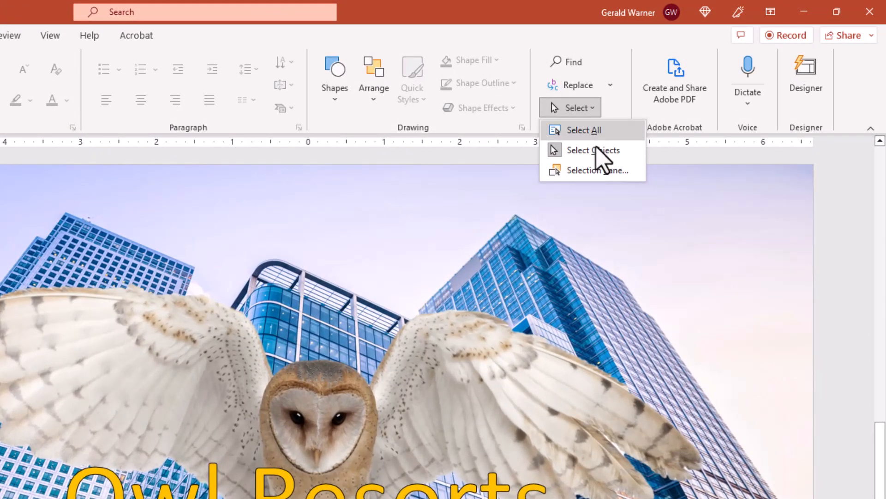
click(599, 171)
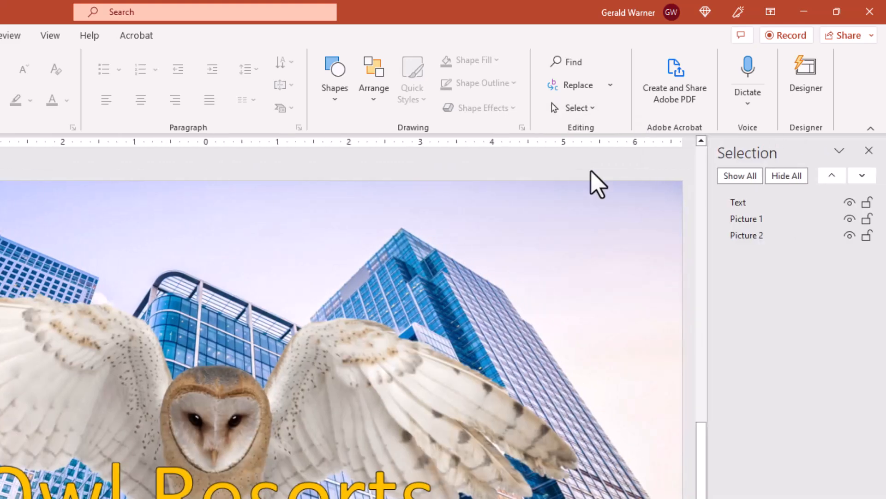
mouse_move(769, 161)
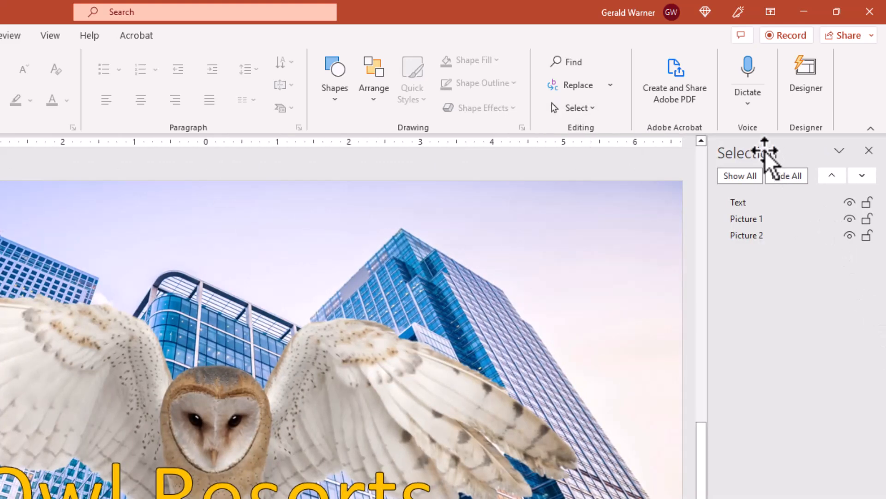
mouse_move(752, 219)
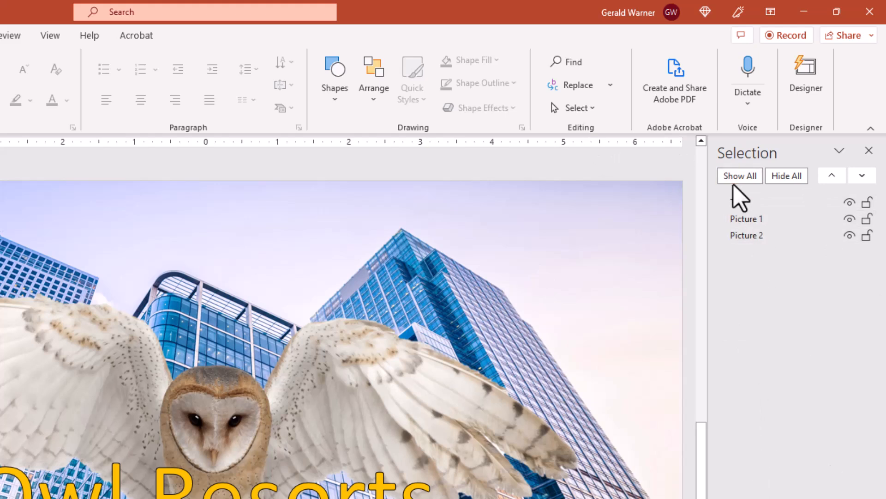
click(740, 176)
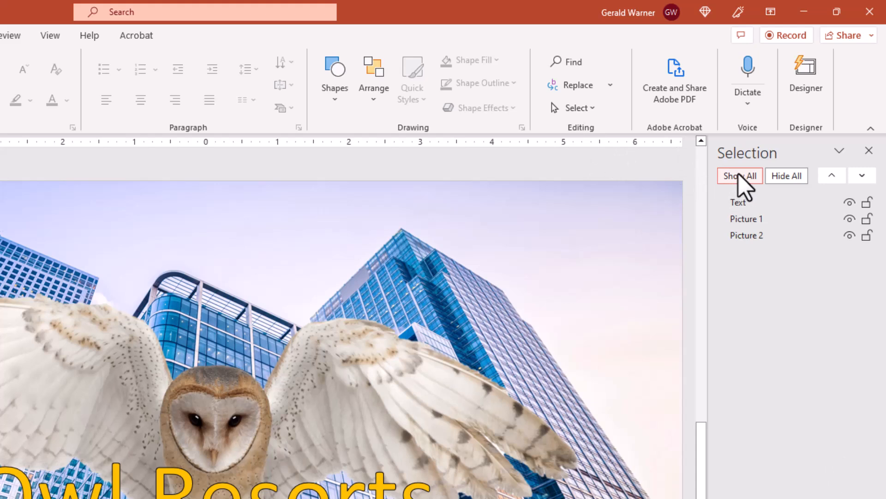
mouse_move(746, 218)
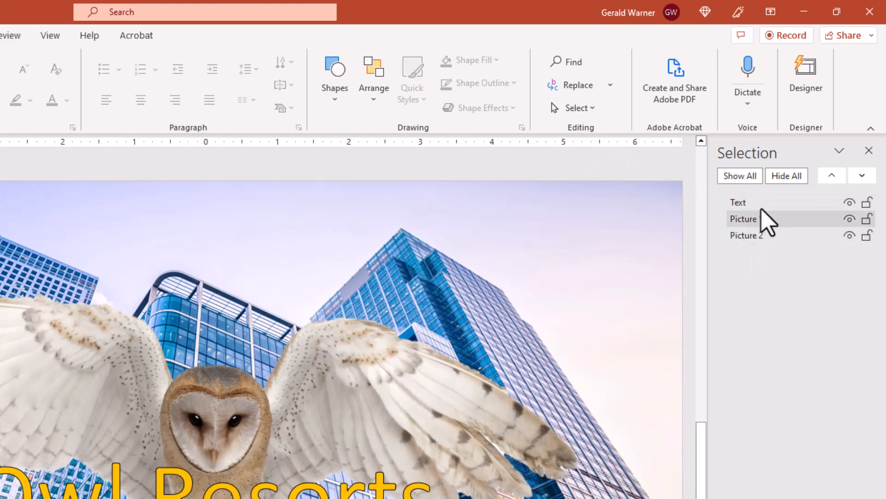
click(786, 175)
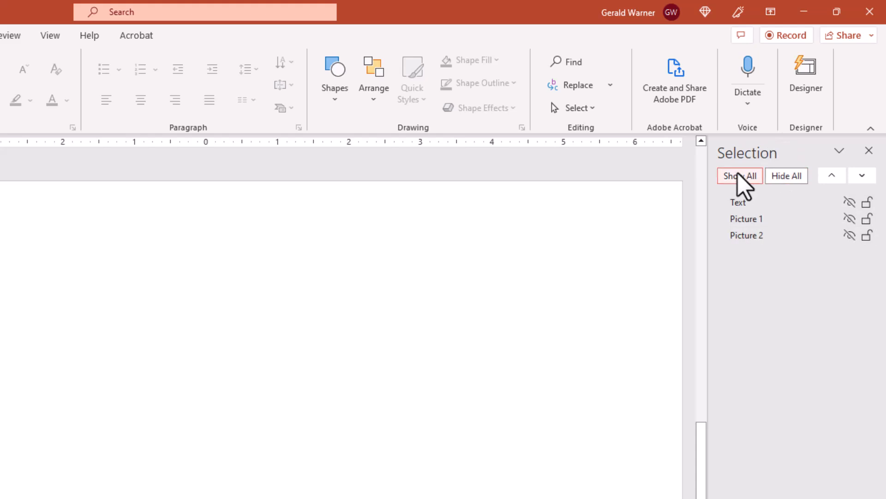
click(739, 176)
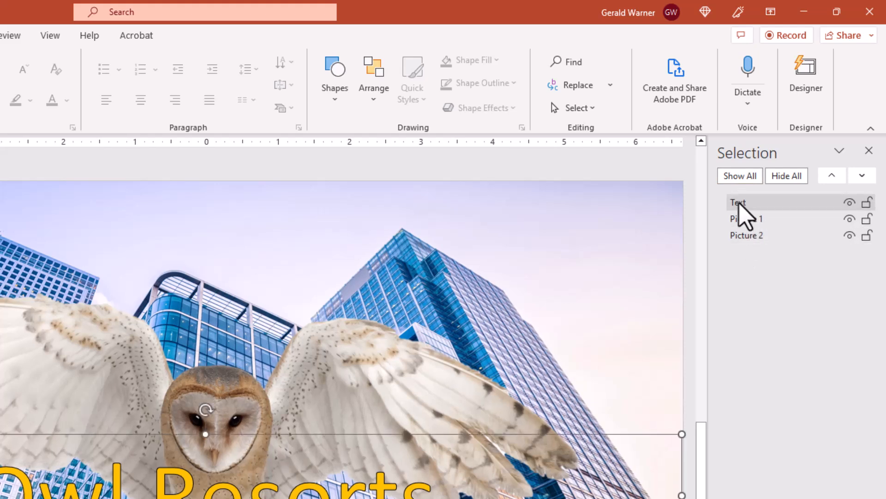
Step: Rename the Text layer to 'Owl Resort txt' in the Selection Pane
click(738, 202)
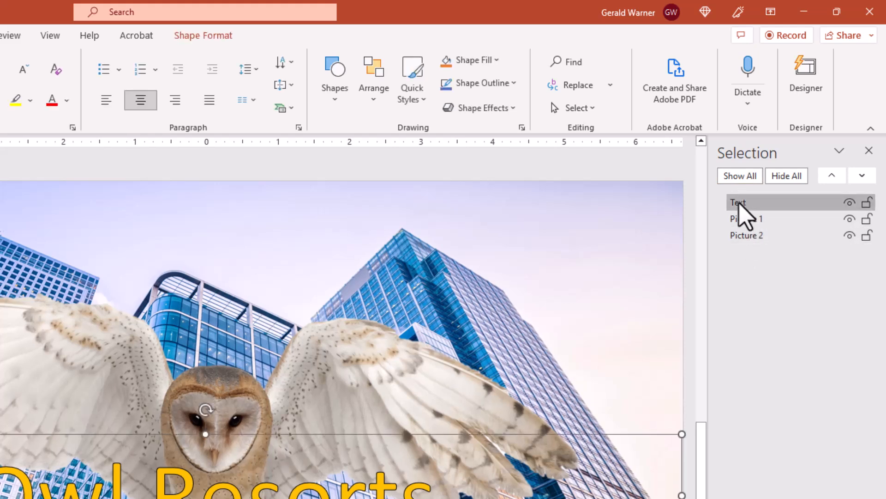
double_click(740, 202)
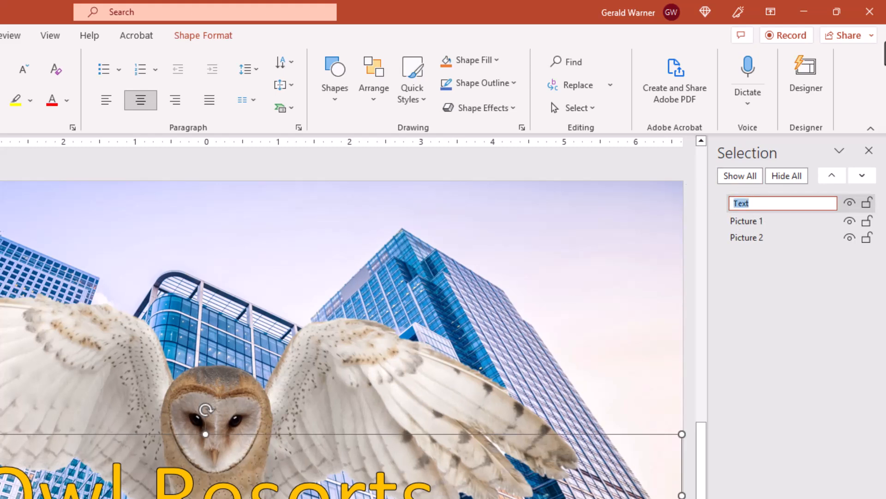
text(Owl)
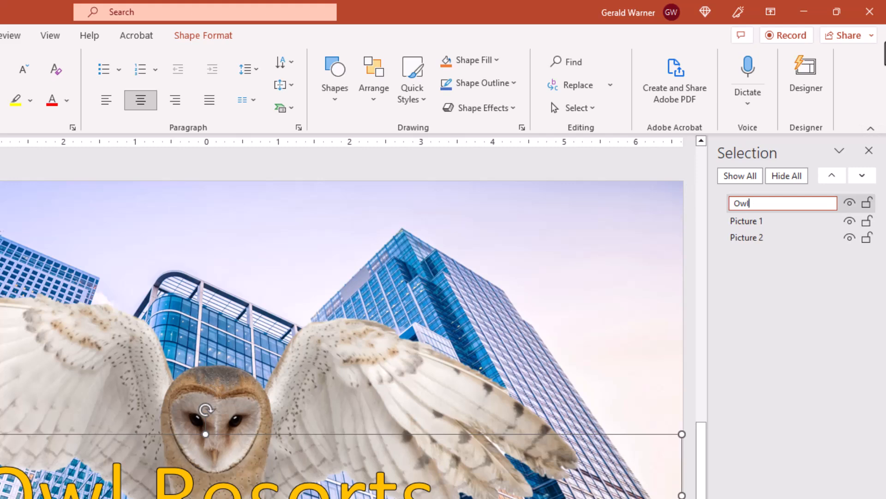
text(Resort)
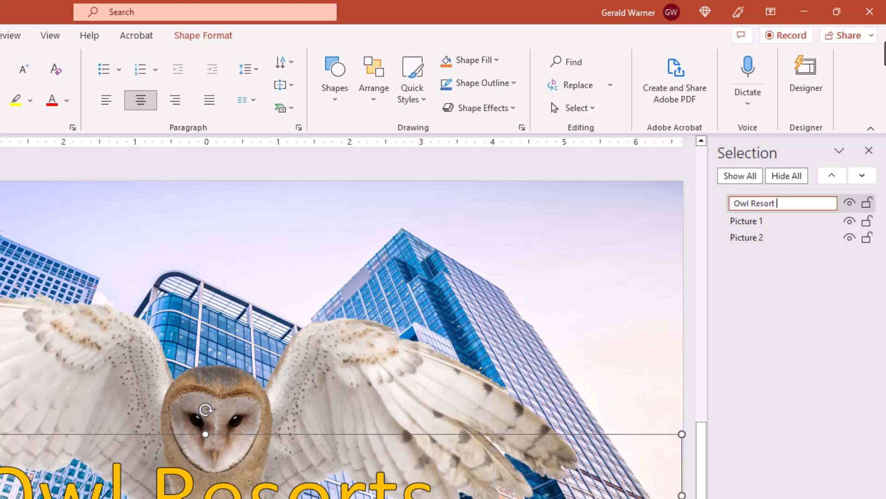
text(txt)
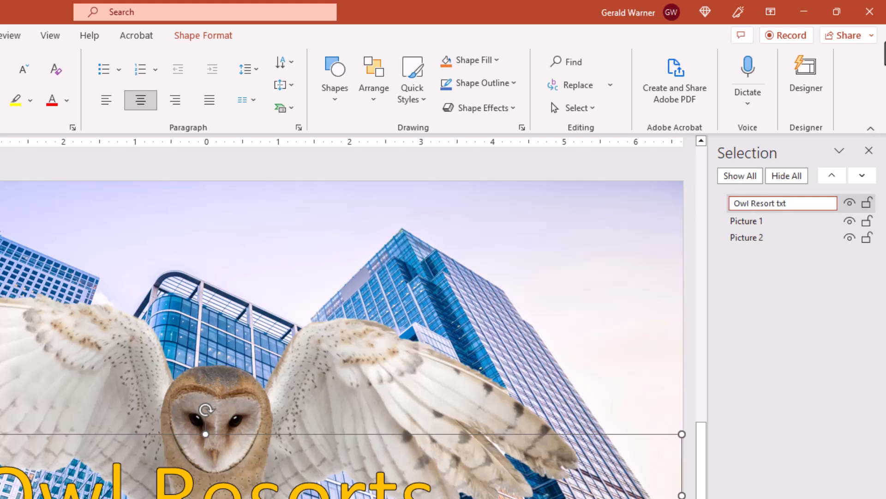
click(747, 219)
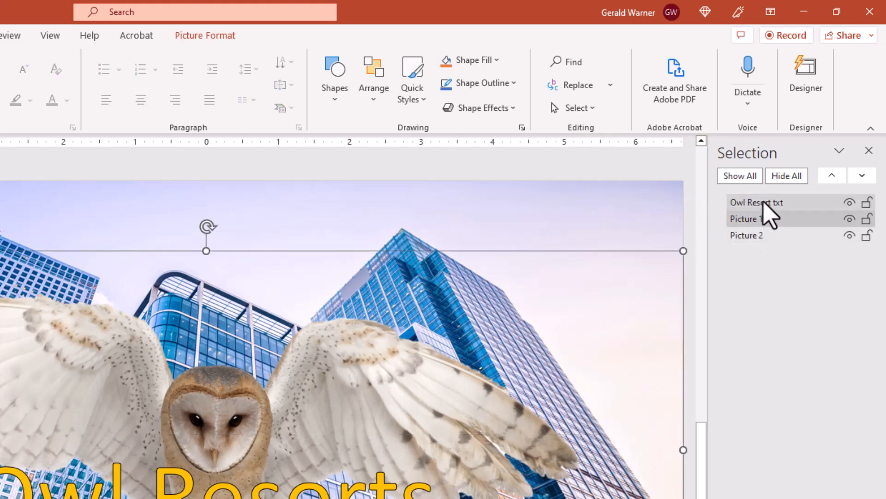
Step: Rename Picture 1 to Owl, then send Owl Resort txt backward twice and forward twice
double_click(747, 219)
text(Owl)
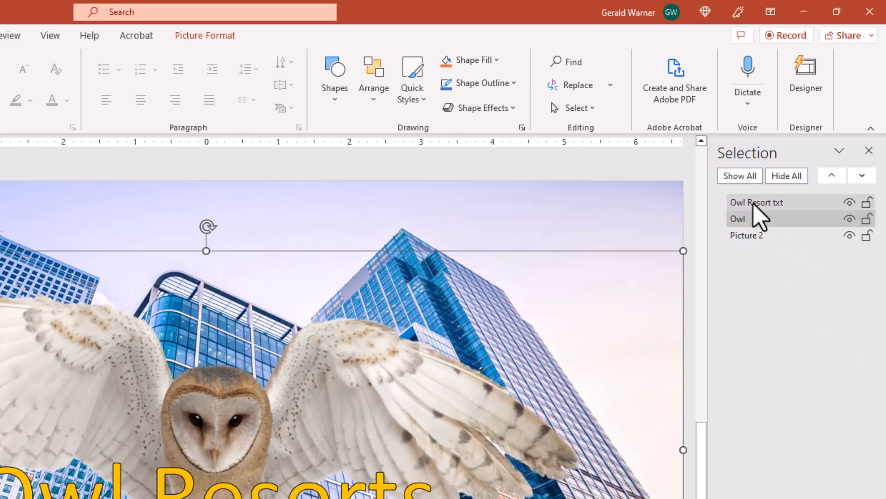
click(737, 219)
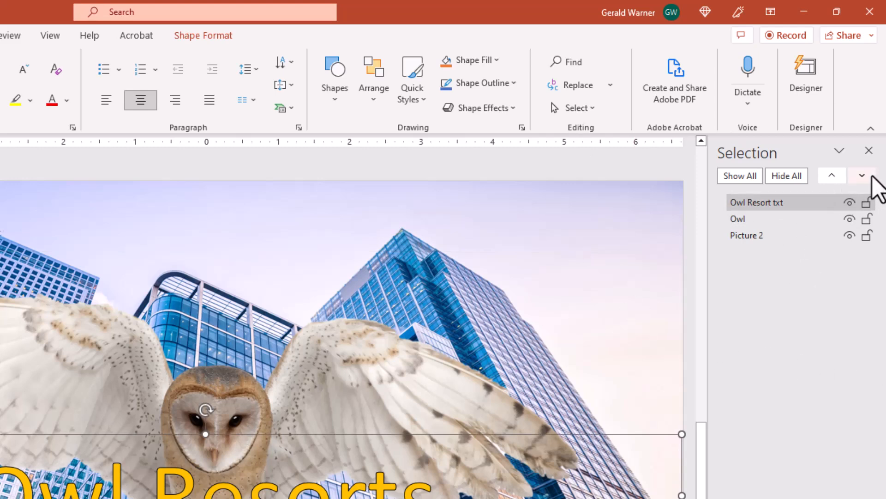
mouse_move(861, 175)
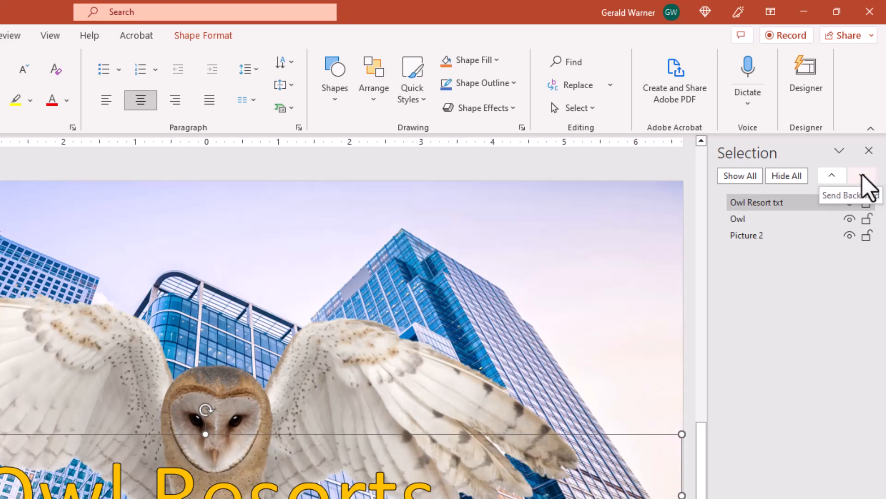
click(861, 174)
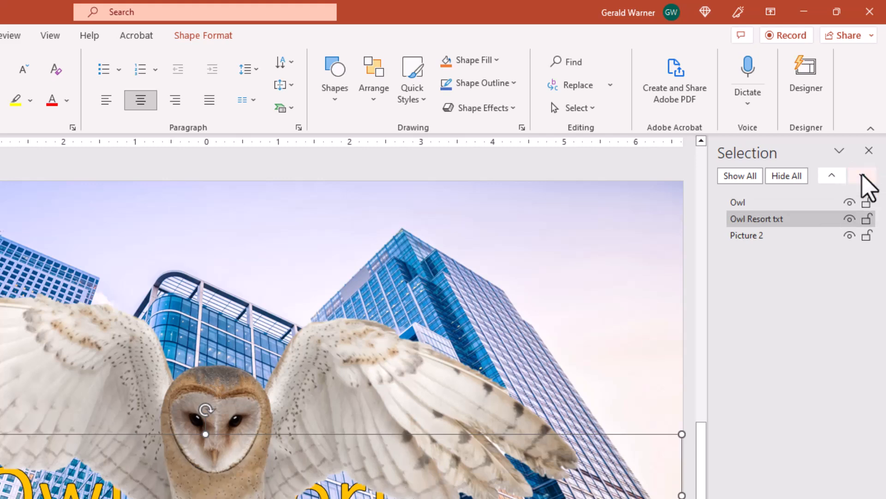
click(861, 175)
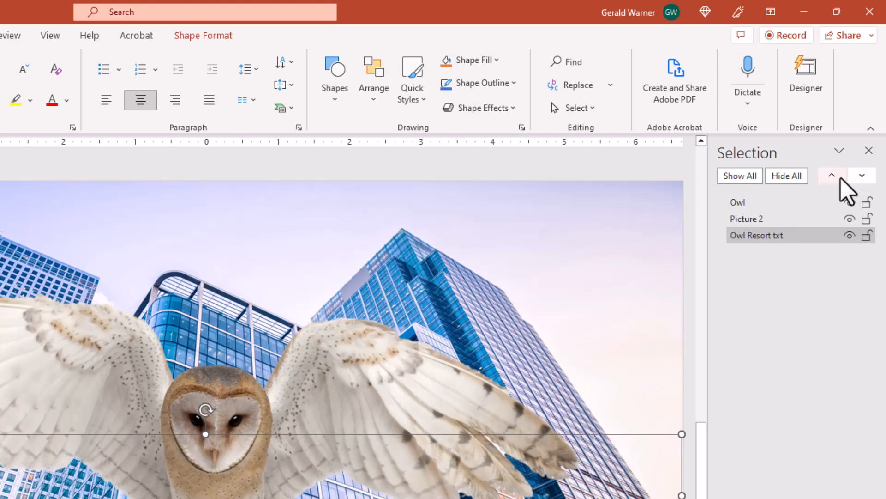
click(832, 176)
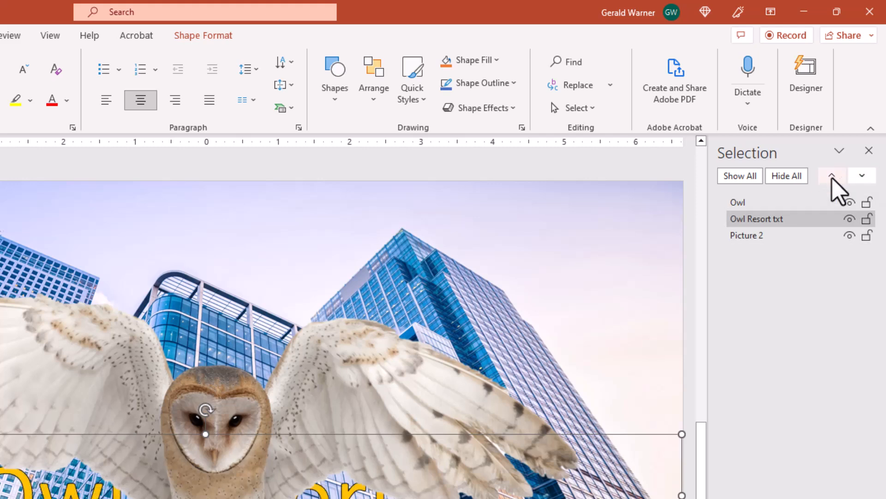
click(831, 176)
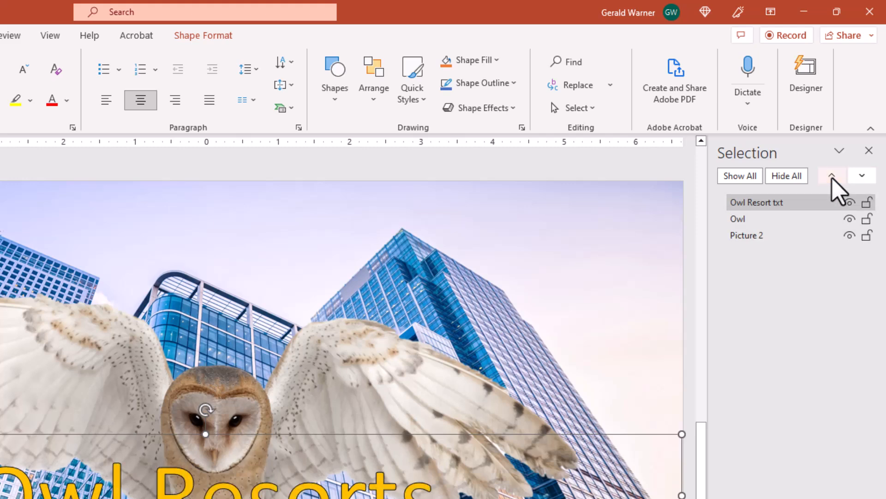
mouse_move(794, 380)
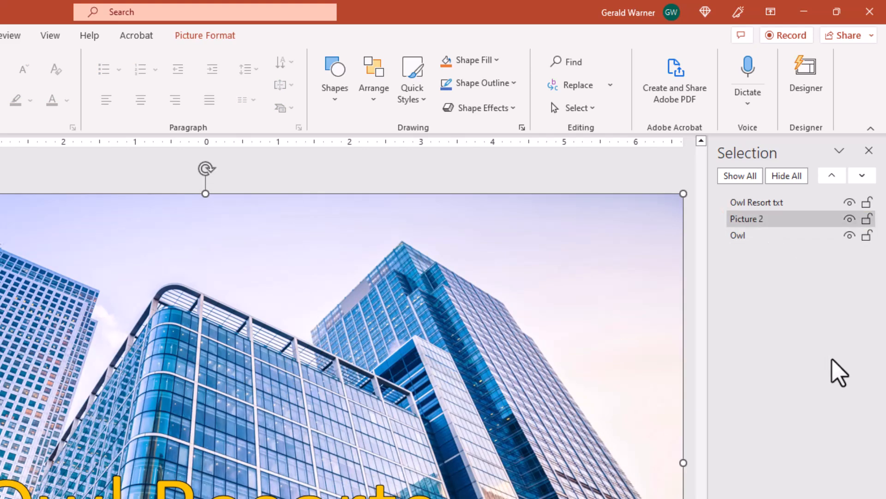
mouse_move(746, 236)
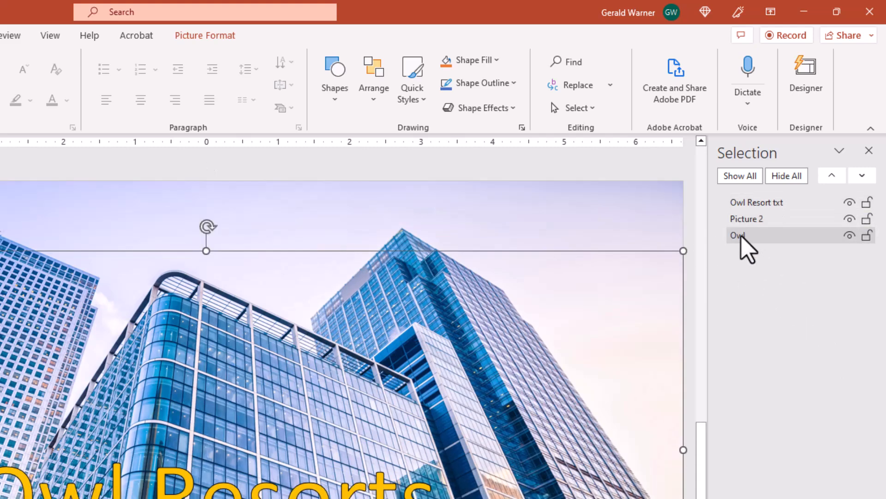
Step: Select the Owl layer in the Selection Pane to undo its rename and reorder
click(849, 235)
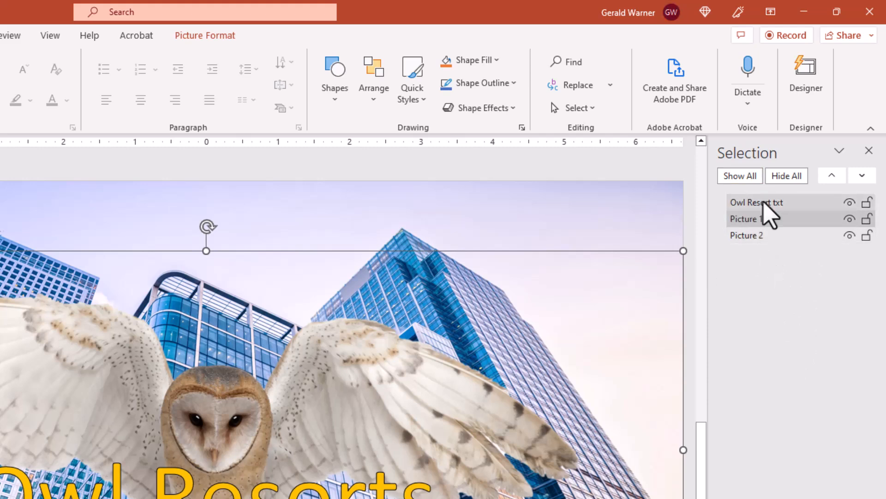
mouse_move(856, 211)
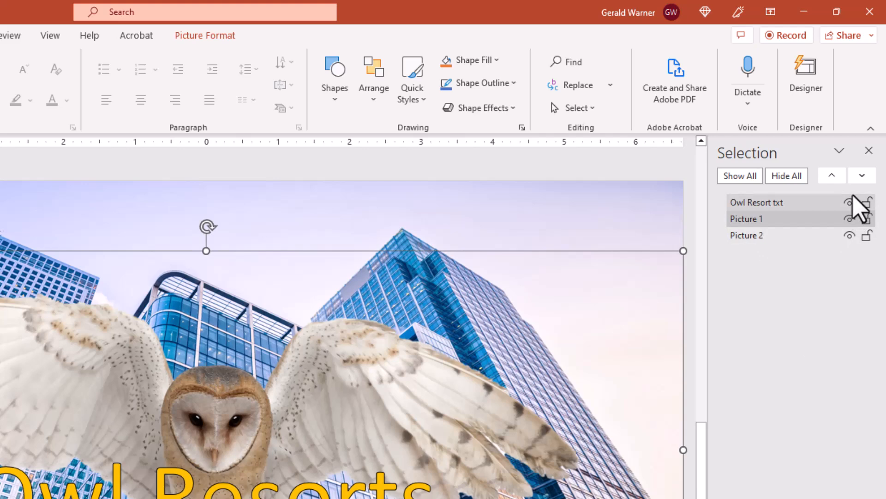
mouse_move(863, 215)
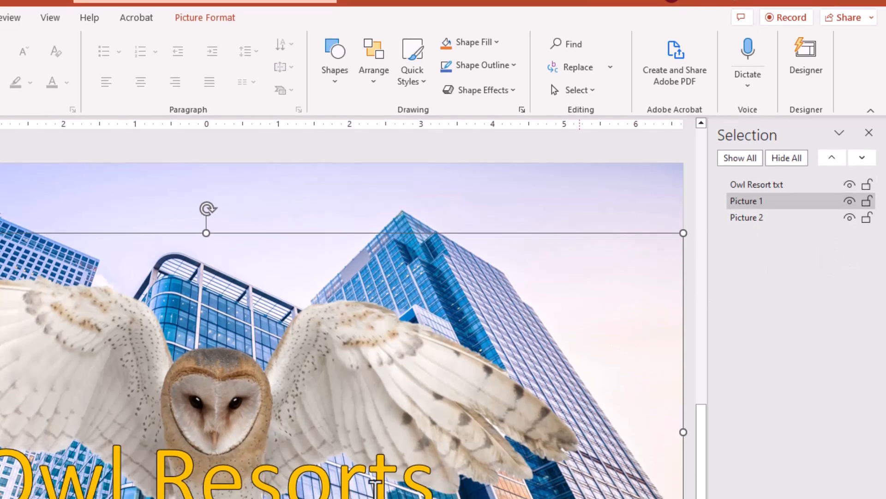
scroll(down, 3)
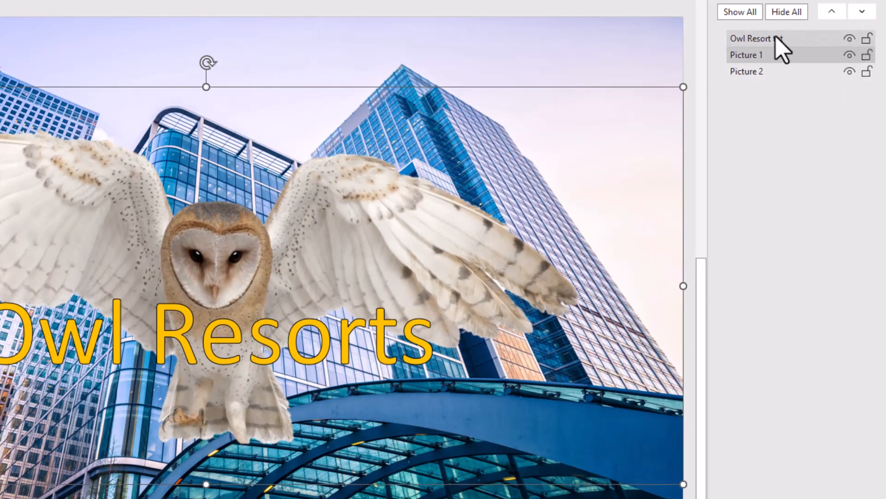
click(849, 38)
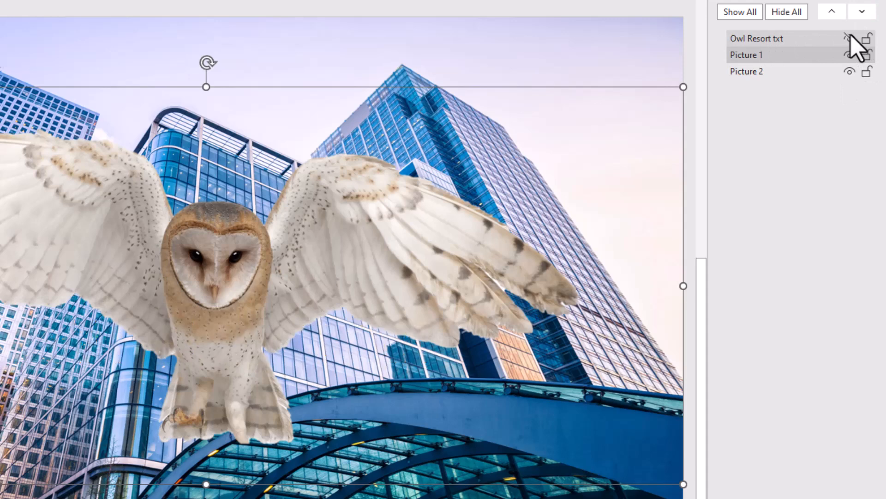
click(849, 38)
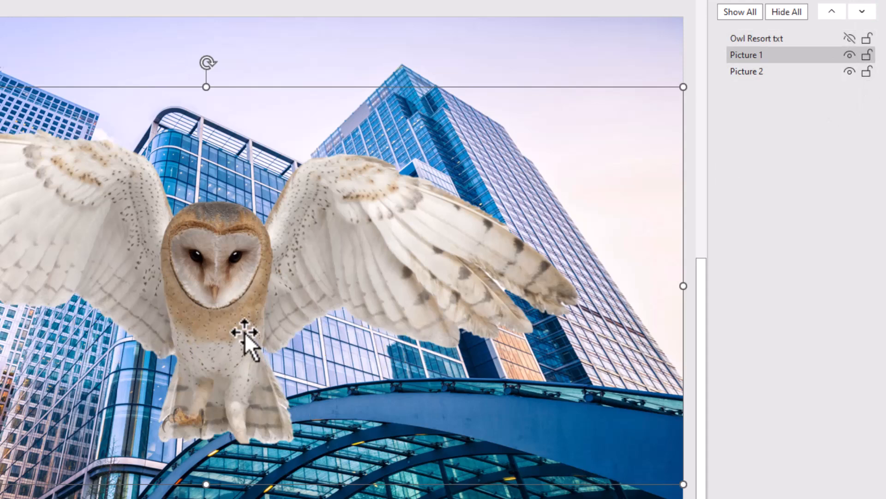
mouse_move(156, 376)
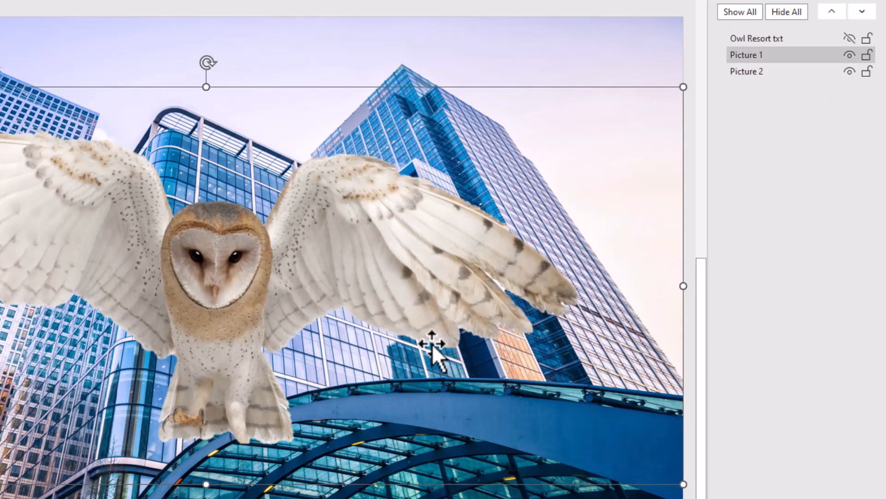
click(849, 39)
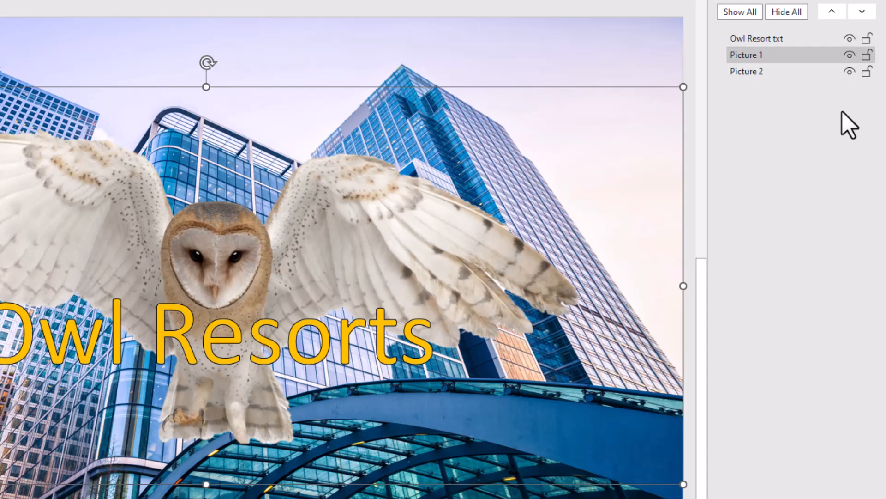
mouse_move(495, 150)
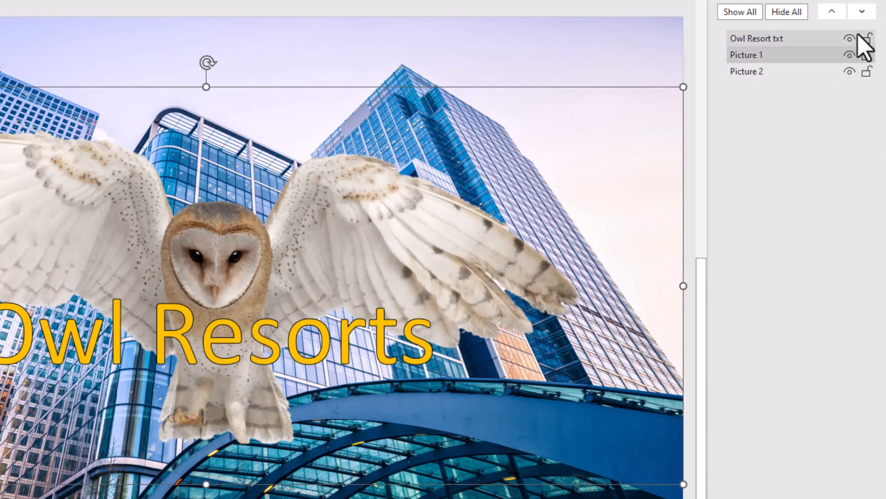
click(849, 38)
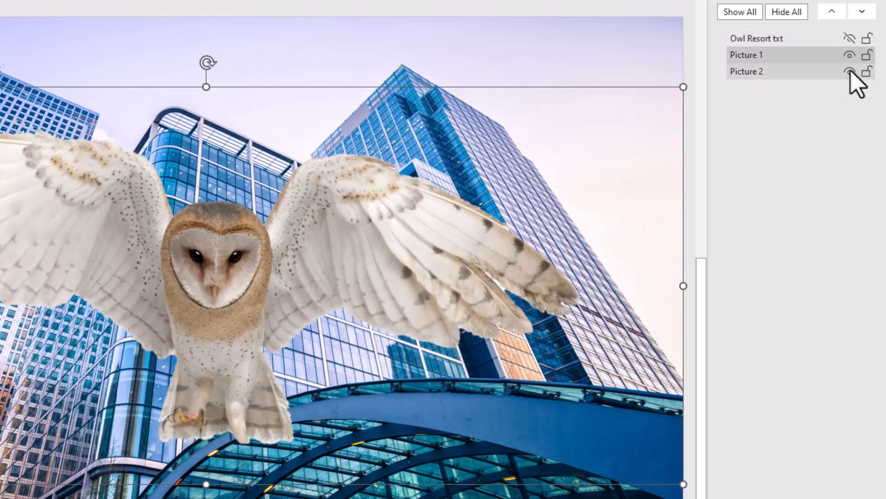
click(849, 71)
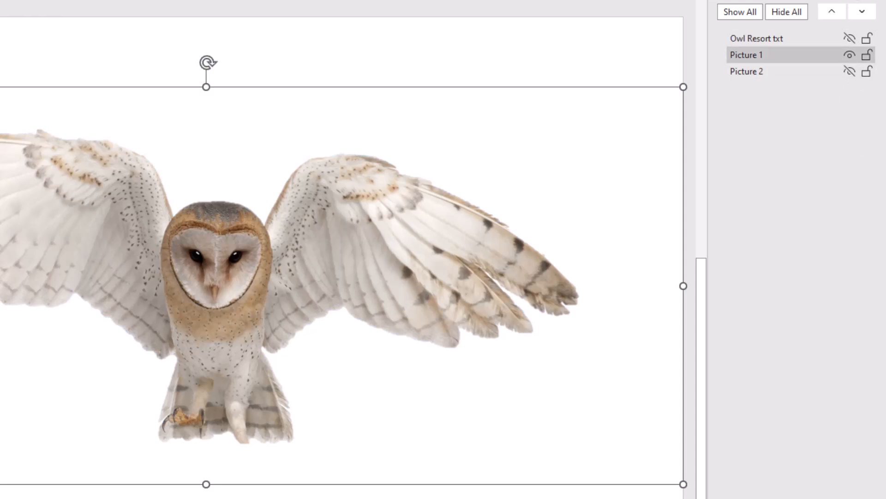
click(850, 38)
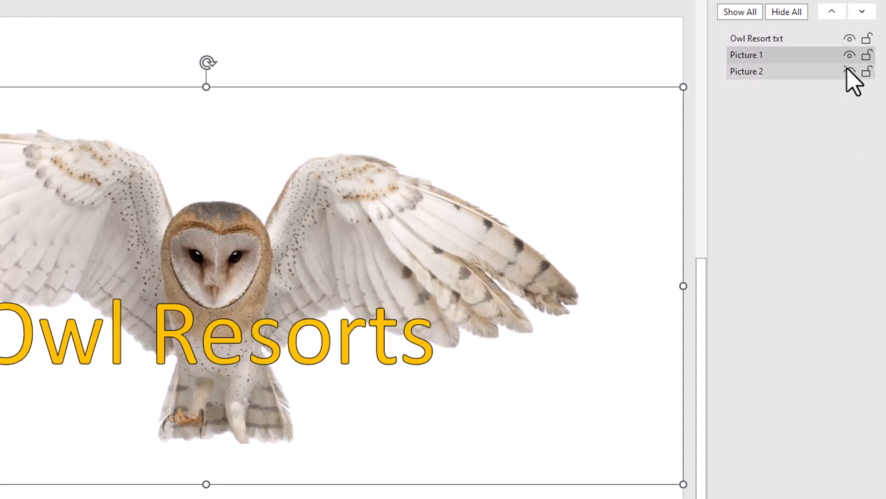
click(849, 72)
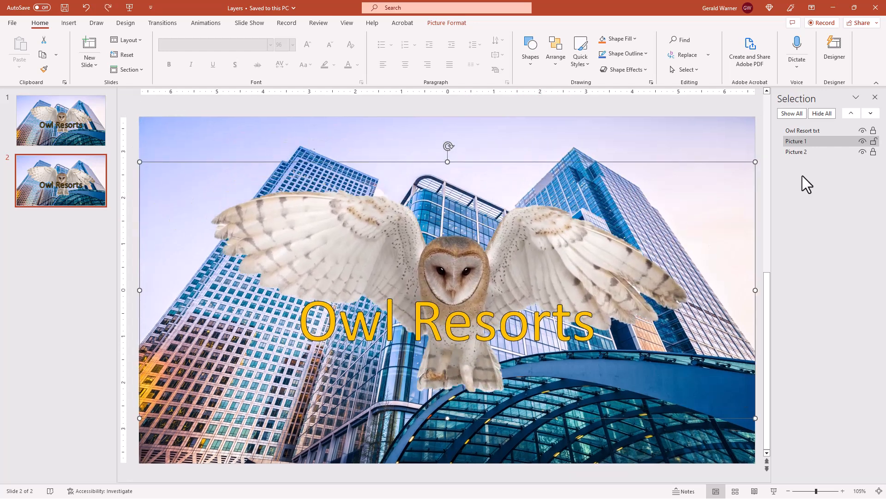
mouse_move(835, 165)
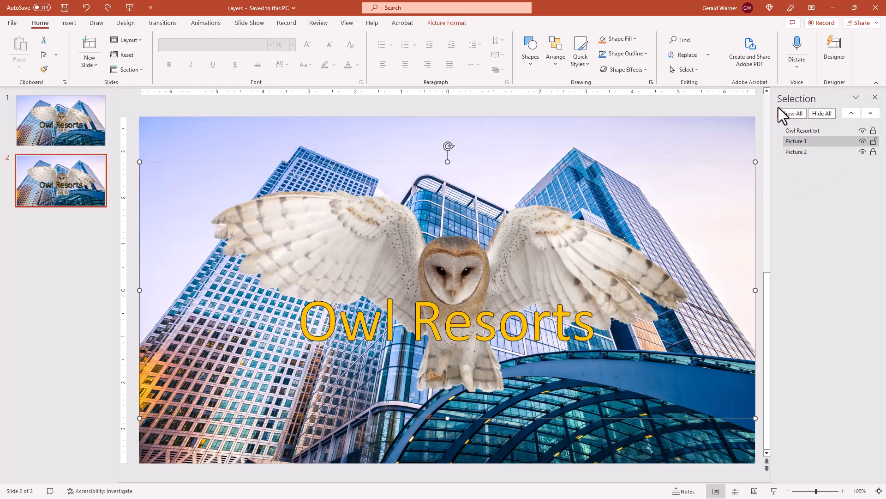
mouse_move(16, 496)
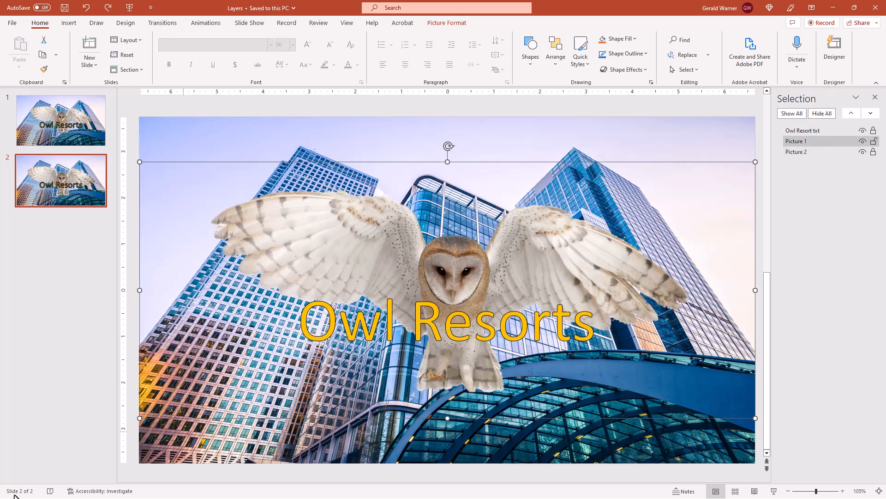